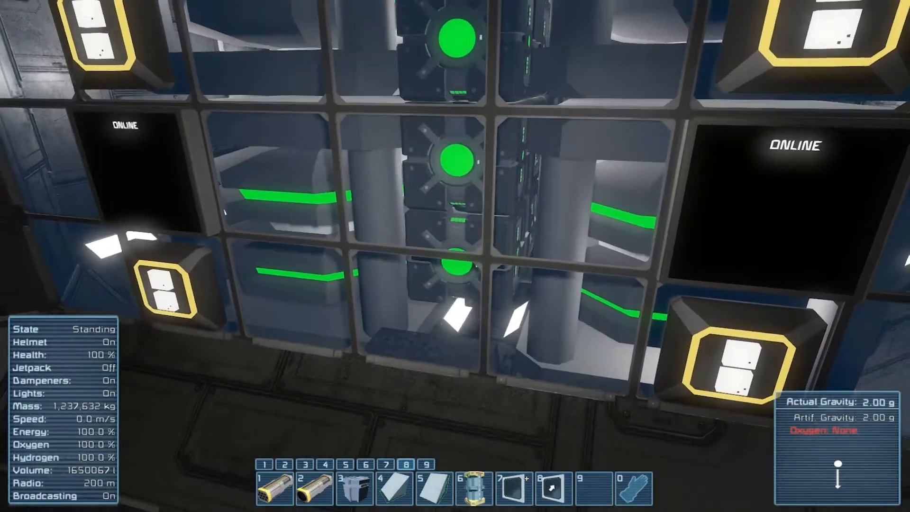
- Walk forward from the LCD-lined window wall to the circular lift platform
key("w")
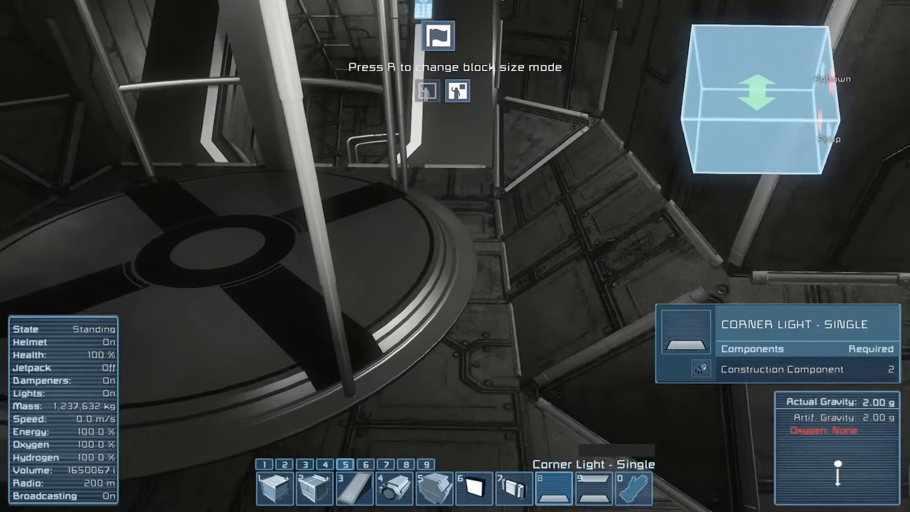
- Look around the lift platform and approach the nook between the green-lit pillars
key("r")
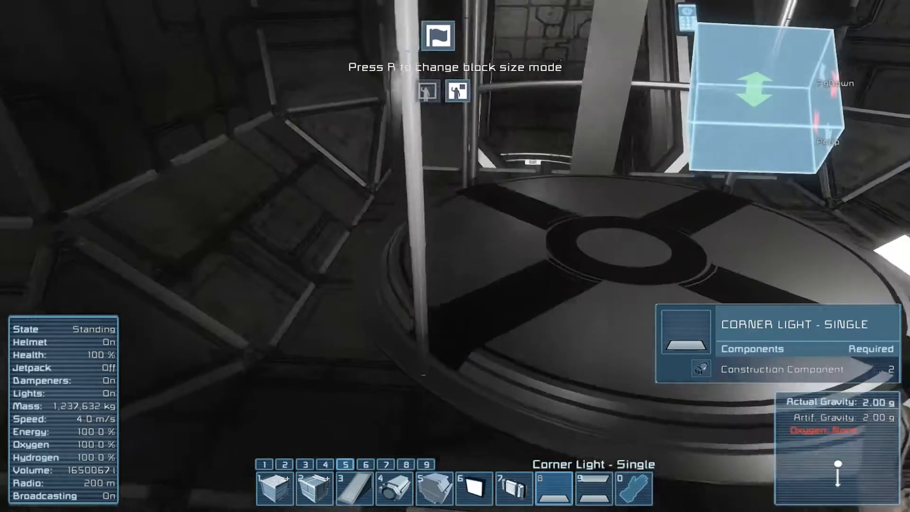
key("r")
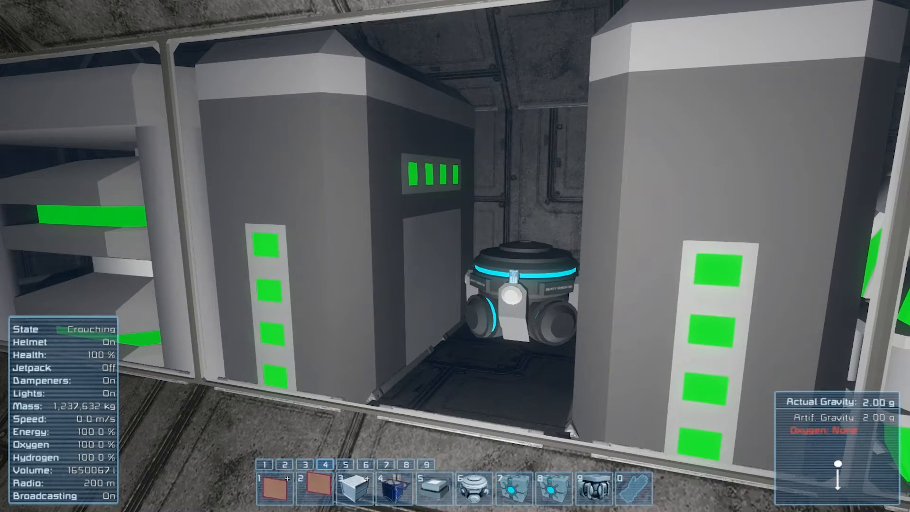
- Place a white, green-lit block beneath the round blue-lit device between the pillars
key("g")
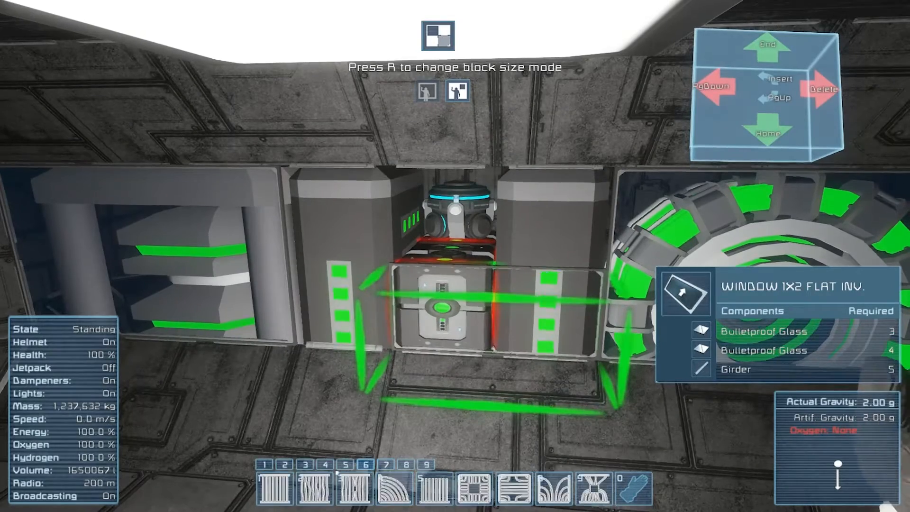
- Search the block catalogue for 'window' and assign a flat window block to toolbar slot 9
key("g")
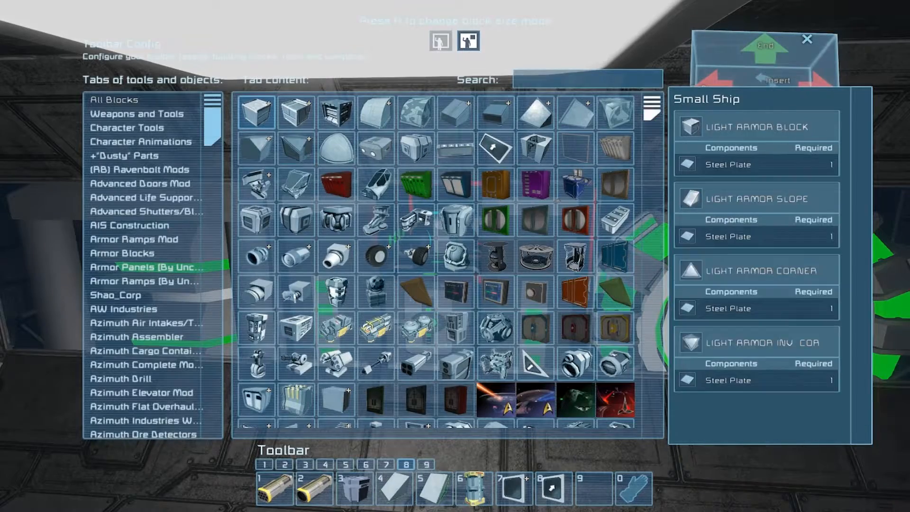
type("window")
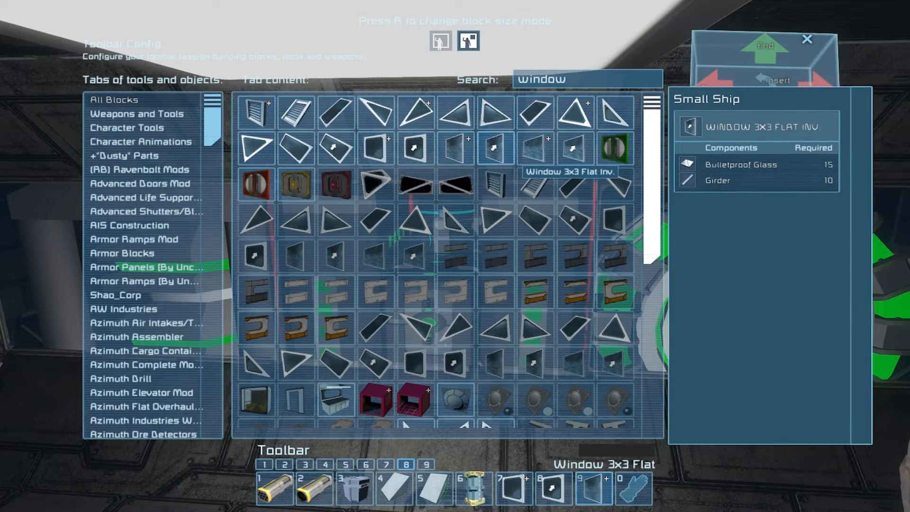
key("Escape")
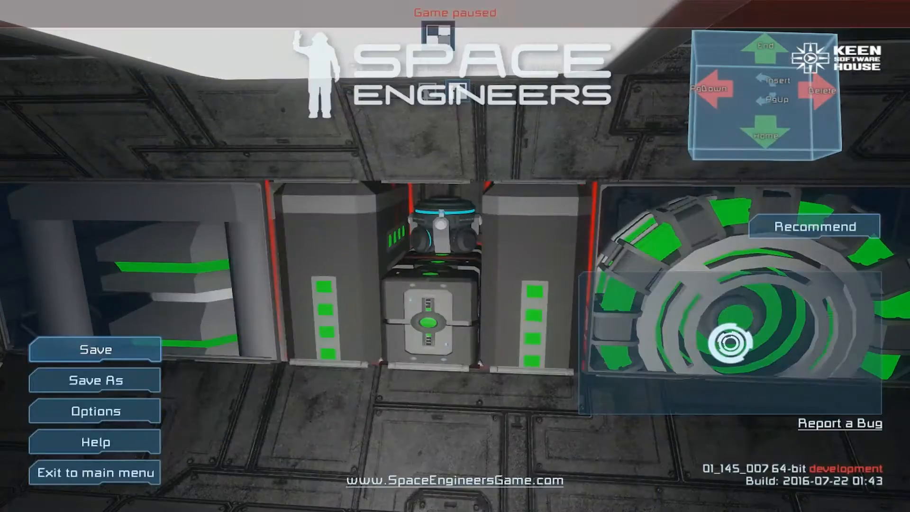
key("Escape")
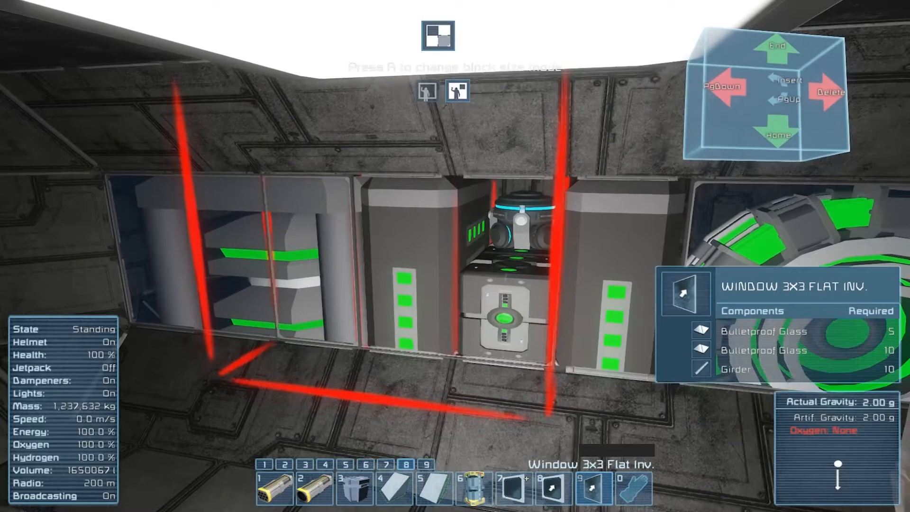
key("g")
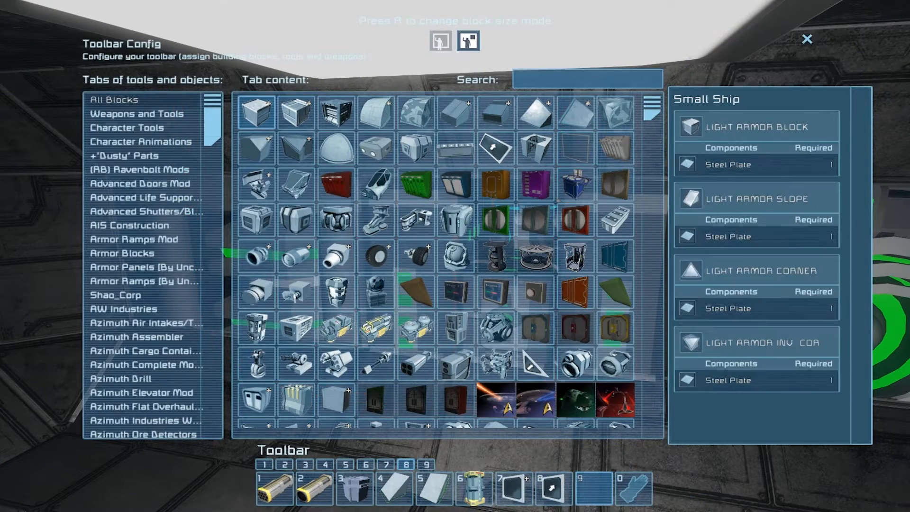
type("window")
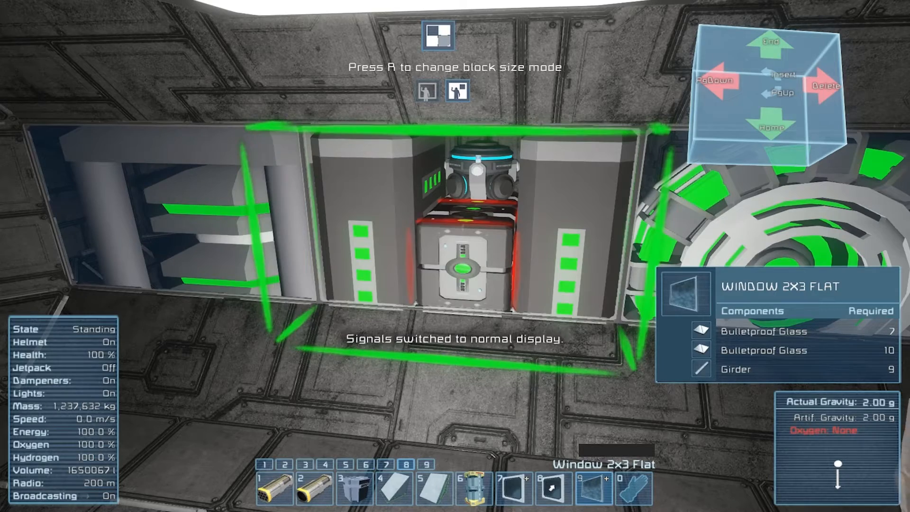
key("g")
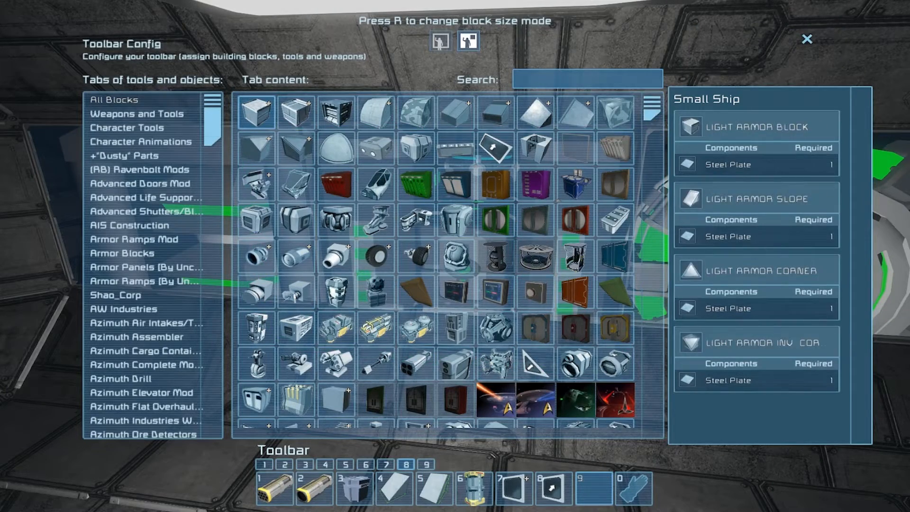
type("window")
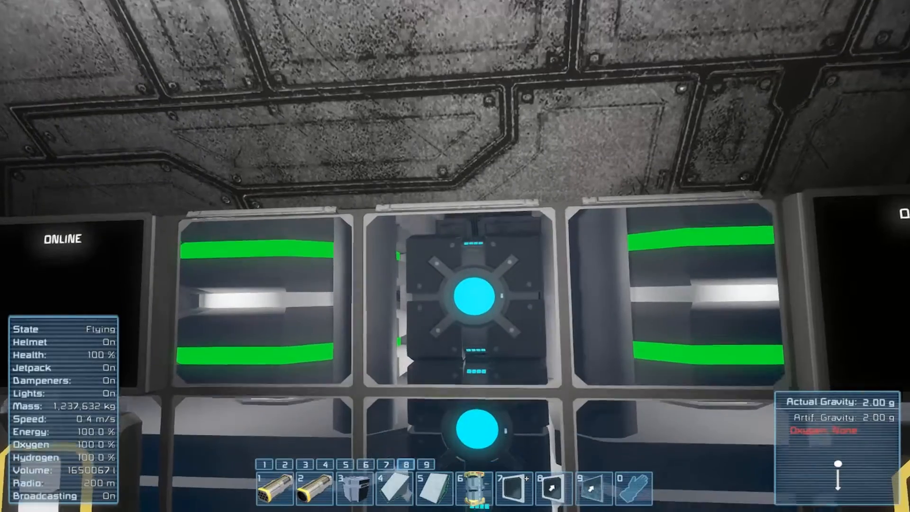
- Place flat window panes from slot 9 over the compartment openings
key("J")
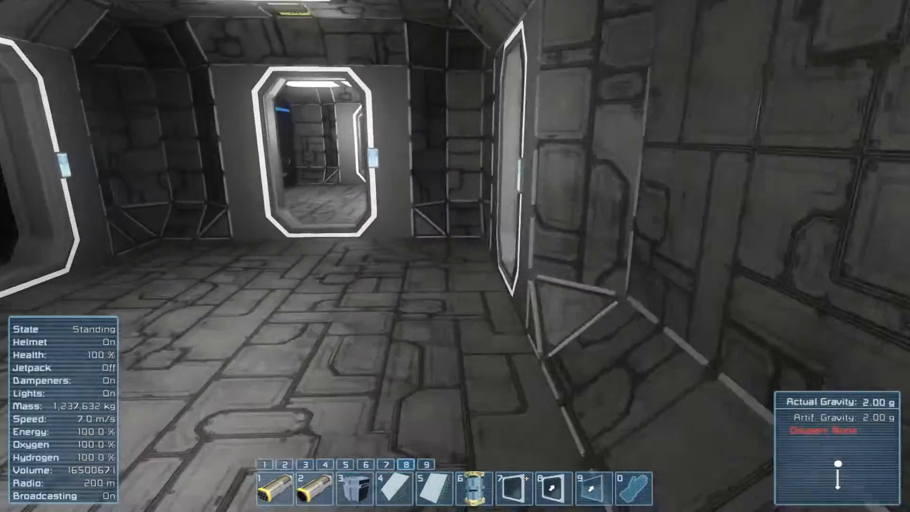
mouse_move(454, 256)
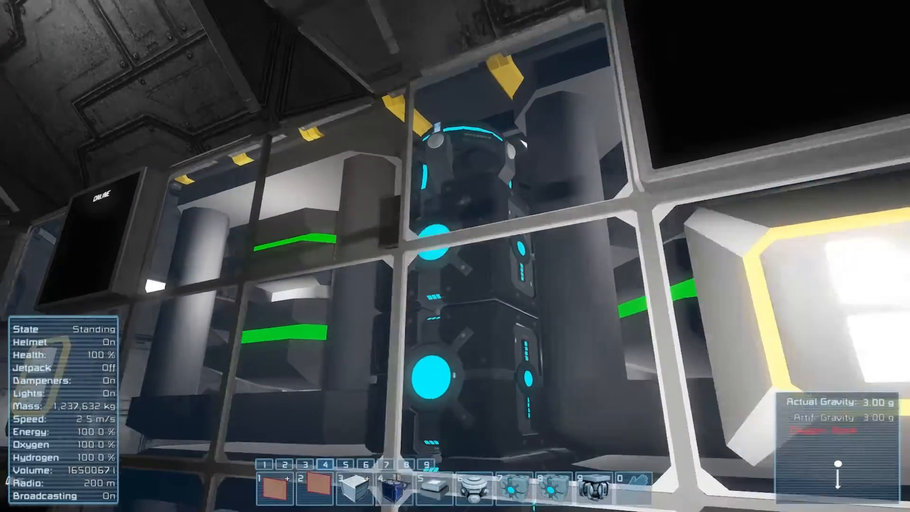
mouse_move(455, 232)
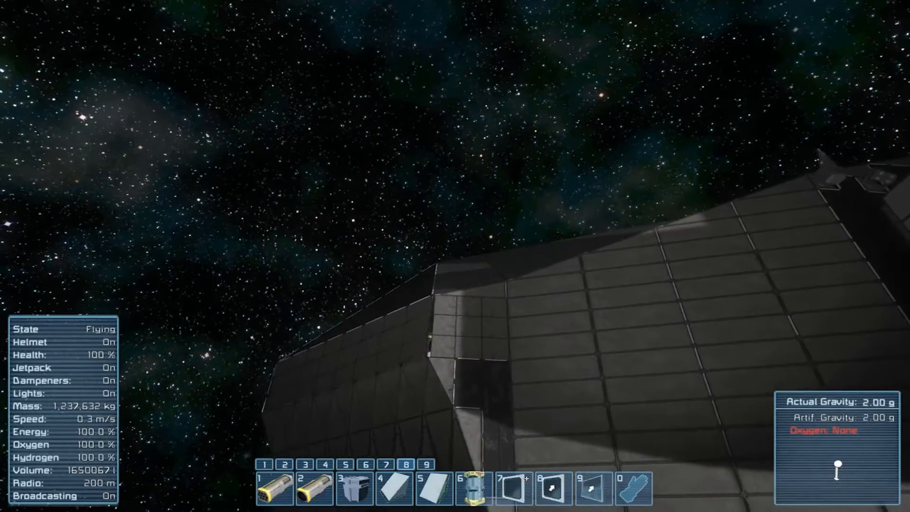
- Search the block catalogue for 'turr' and load turret blocks onto the toolbar
key("g")
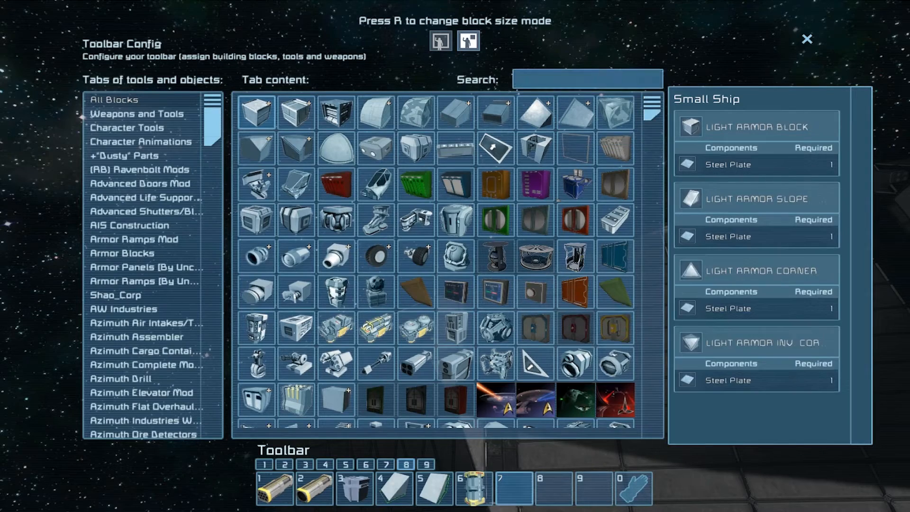
type("turr")
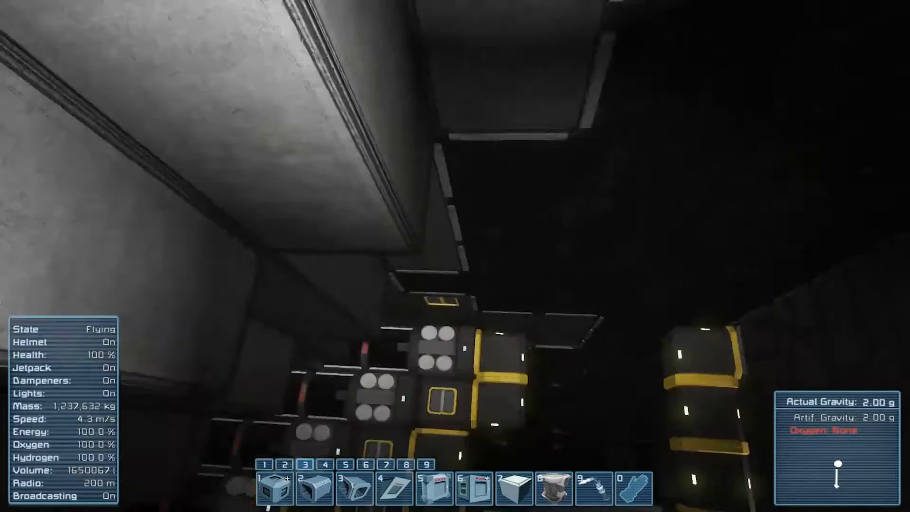
- Place blocks around the yellow-striped tanks in the dark interior bay
key("j")
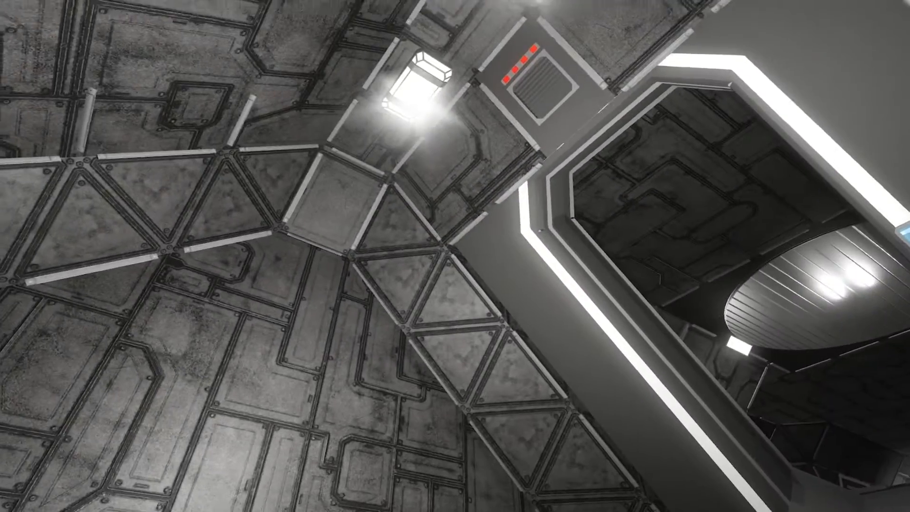
mouse_move(455, 255)
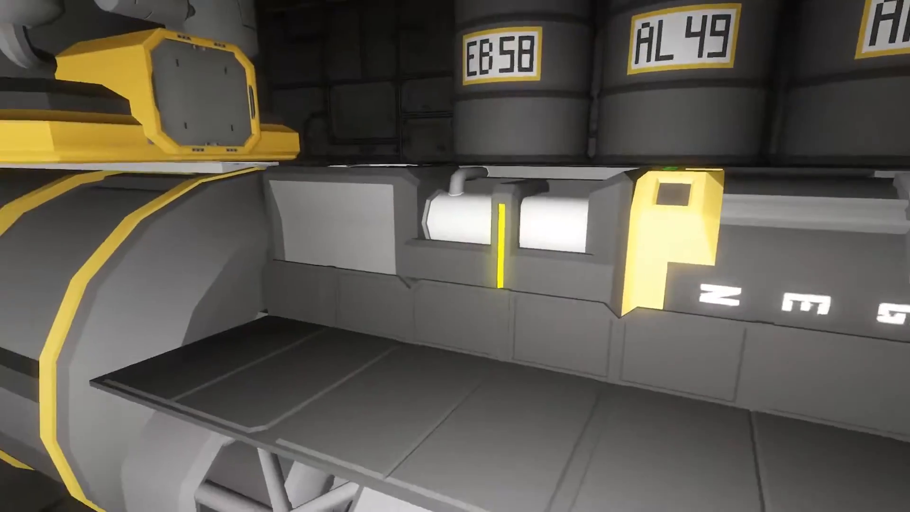
mouse_move(455, 256)
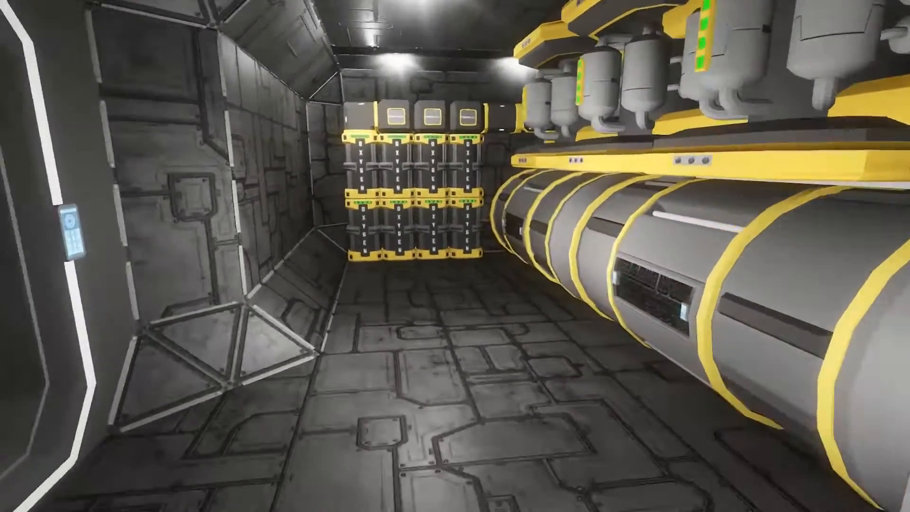
mouse_move(455, 256)
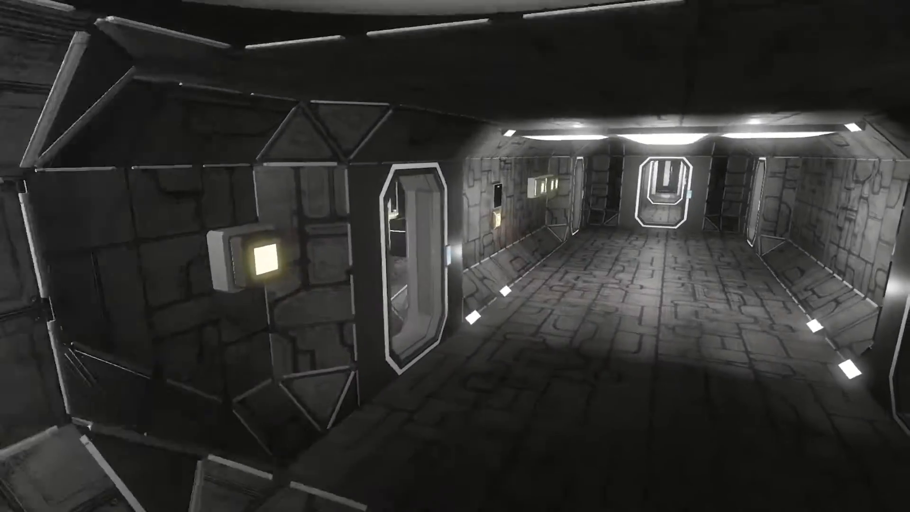
mouse_move(455, 256)
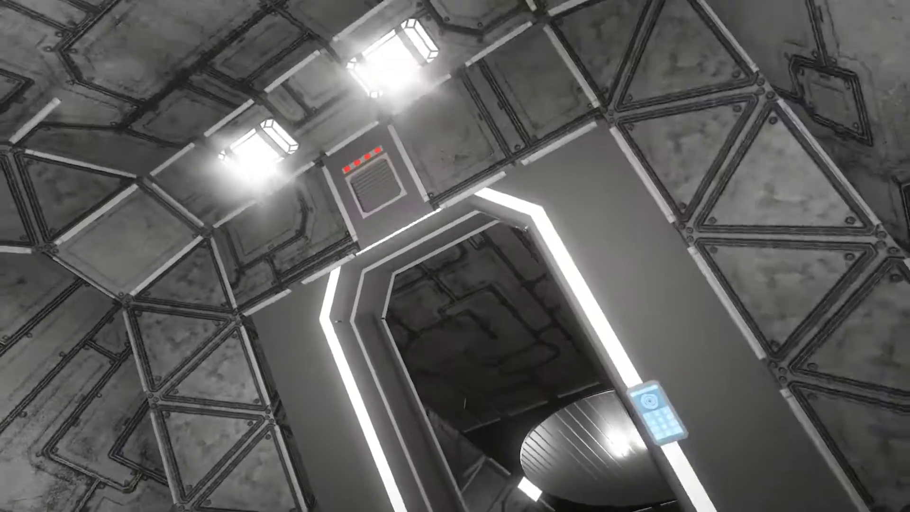
mouse_move(455, 256)
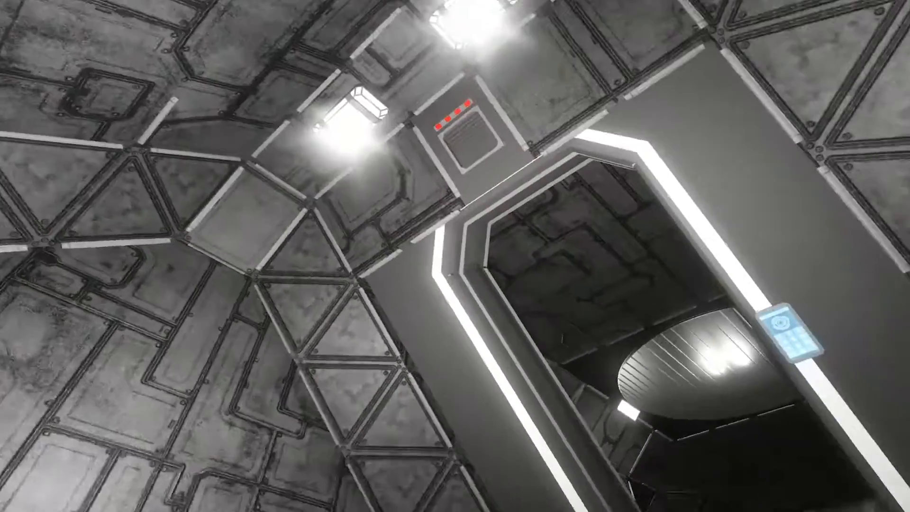
mouse_move(455, 256)
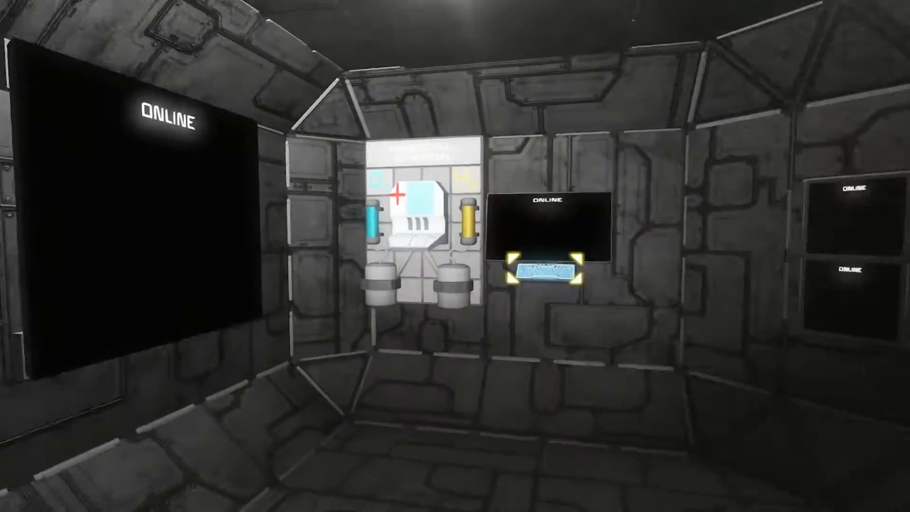
- View the medical station's Control Panel settings, showing it switched on and unowned
scroll("right", 3)
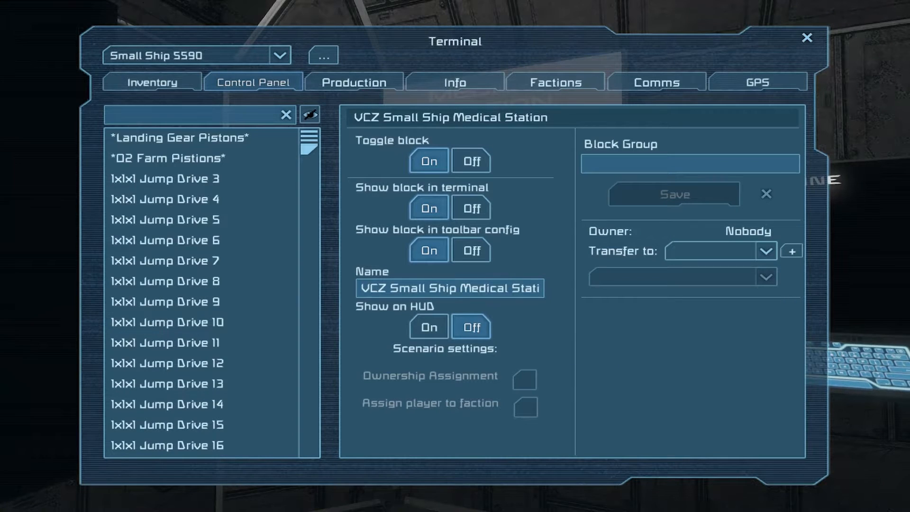
- Take ownership of the medical station and browse the Conveyor Air Vent Slope blocks
left_click(765, 251)
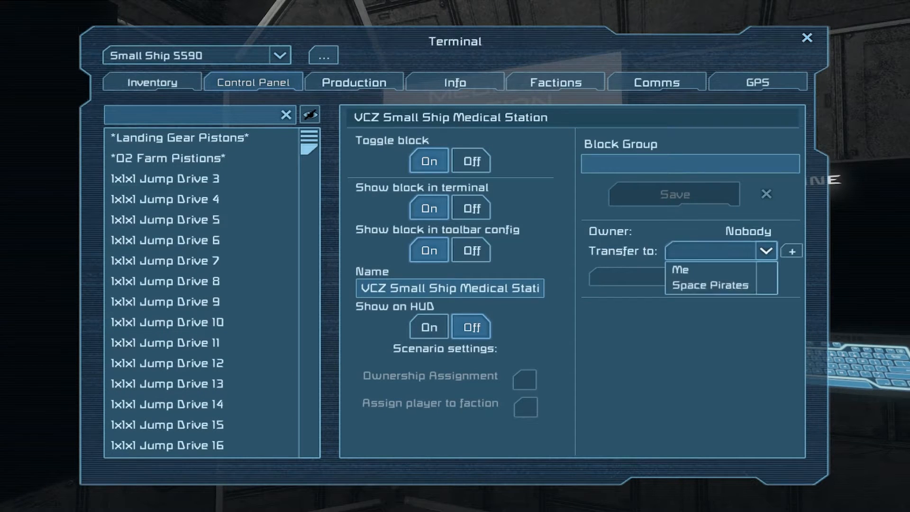
left_click(678, 269)
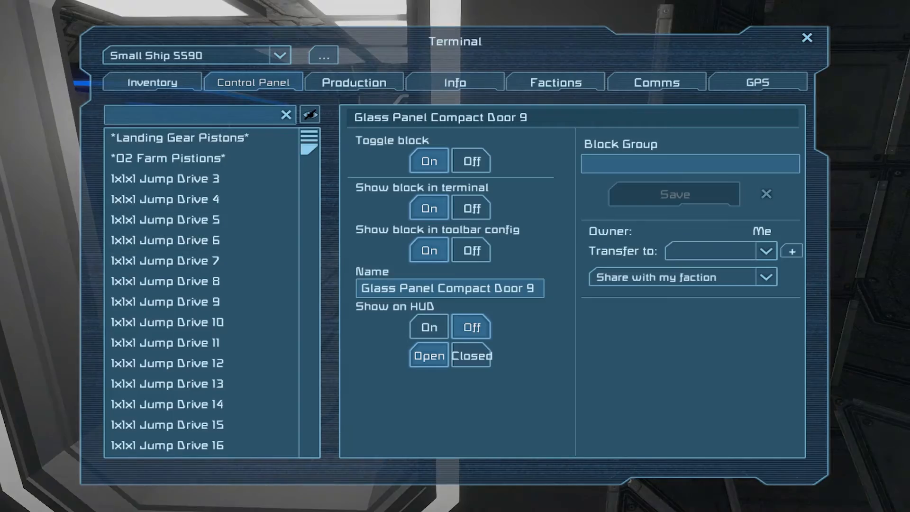
type("vent")
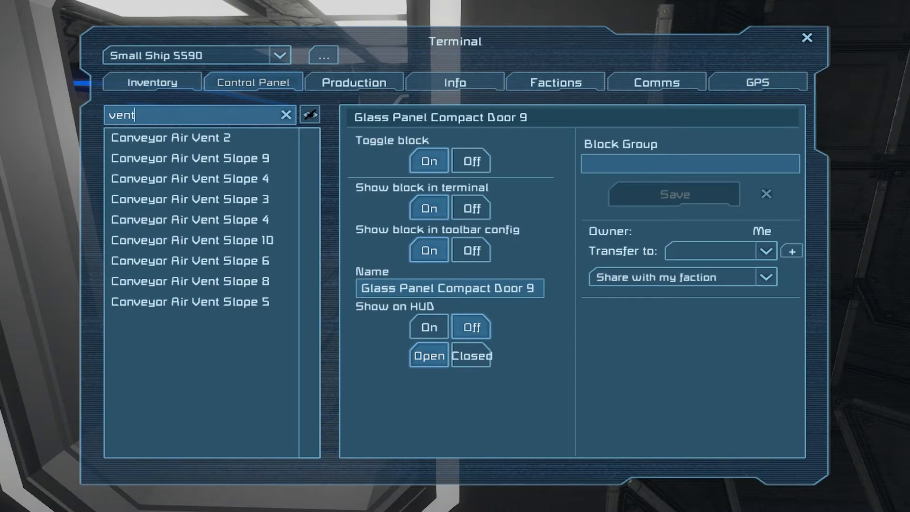
left_click(169, 137)
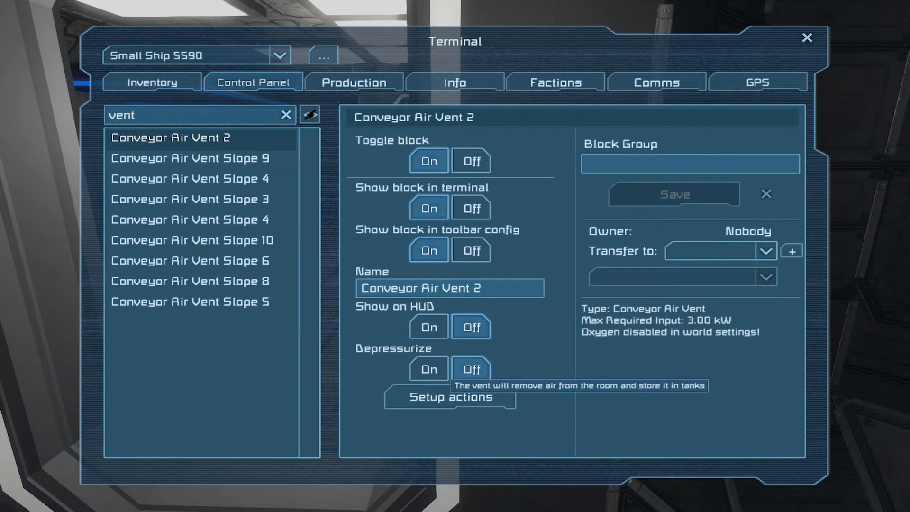
left_click(189, 158)
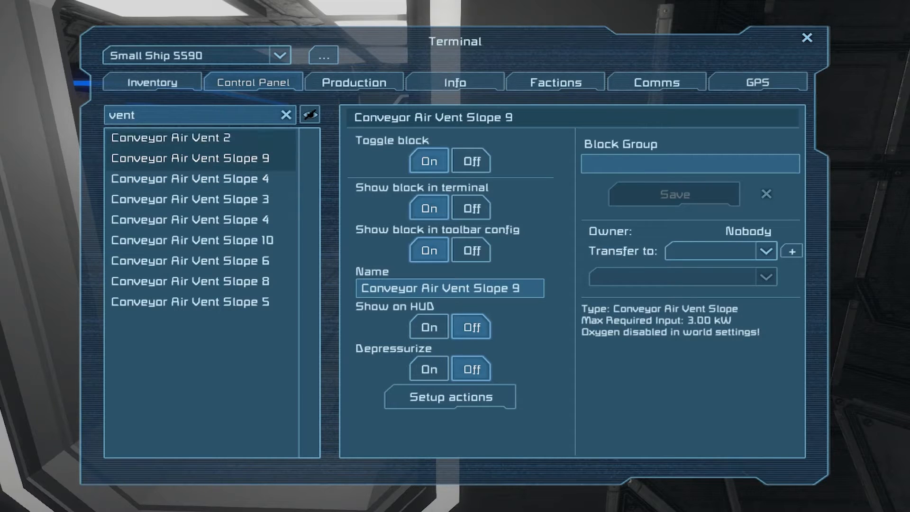
left_click(190, 158)
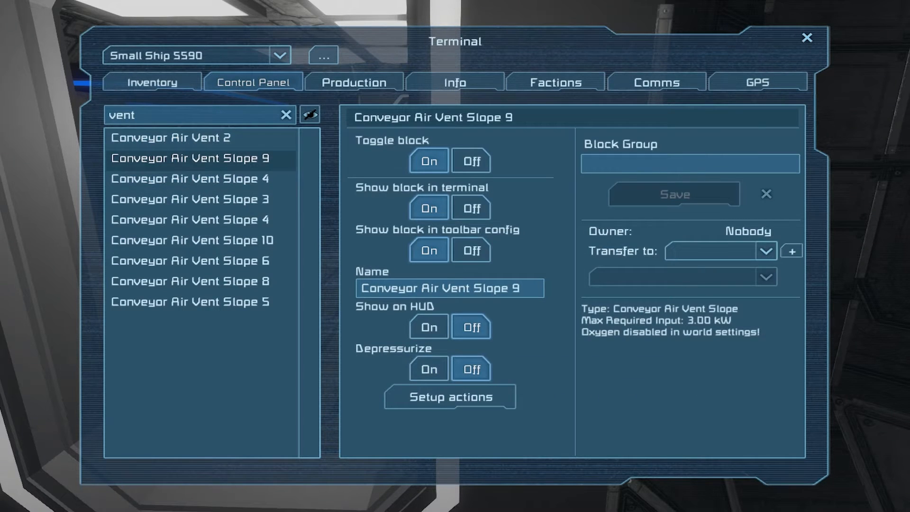
left_click(189, 178)
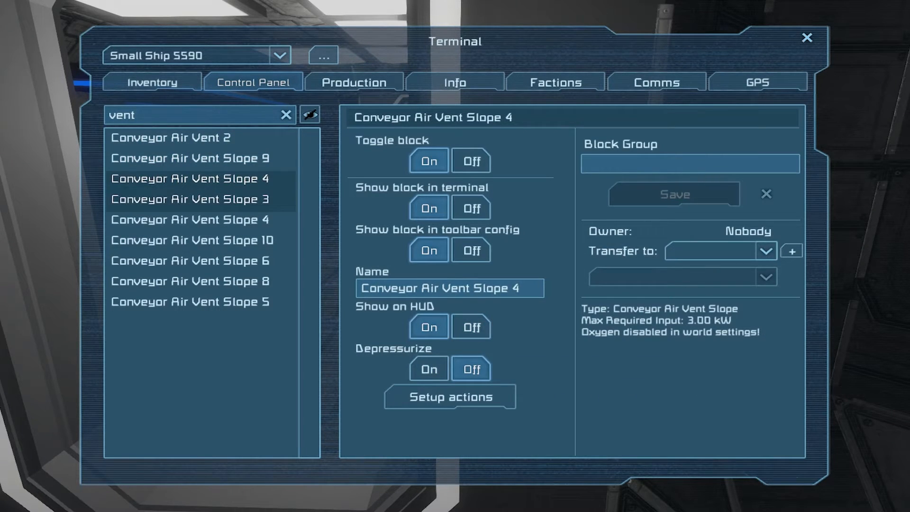
left_click(189, 219)
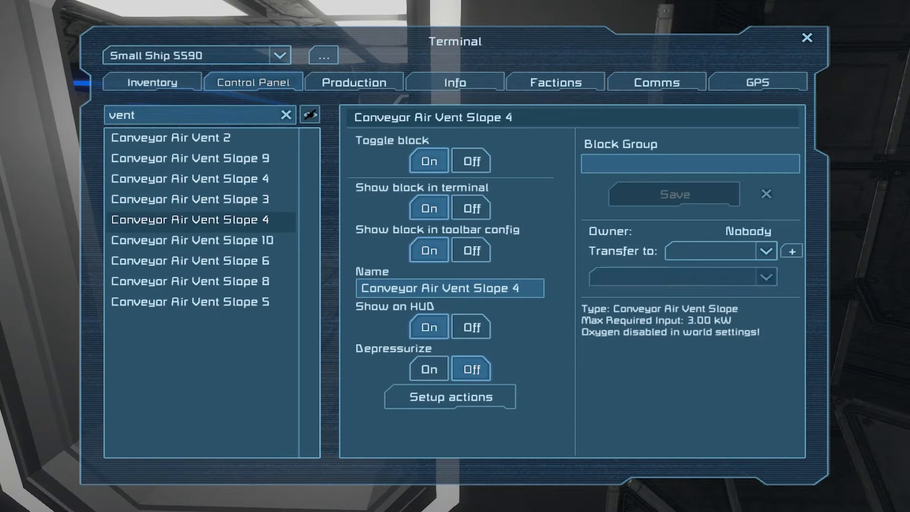
- Select all listed air vents, change their owner, and reopen the vent-filtered terminal
left_click(189, 199)
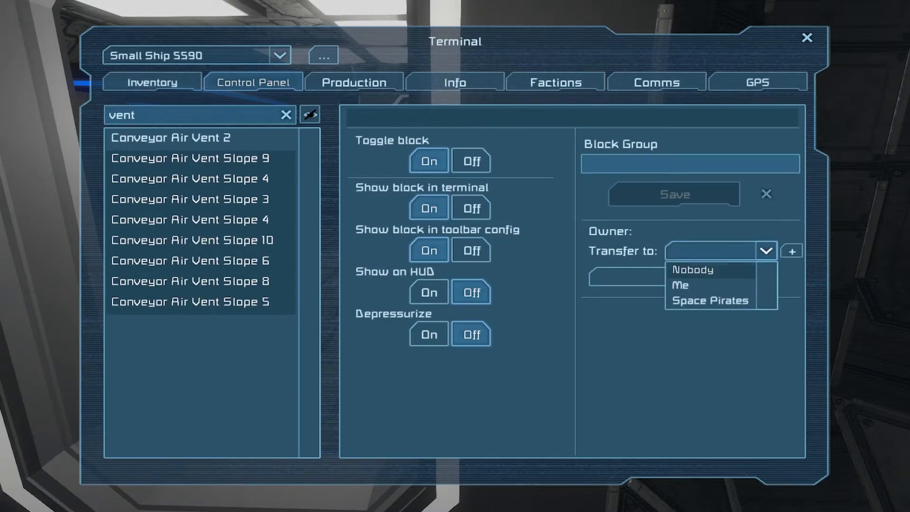
left_click(679, 285)
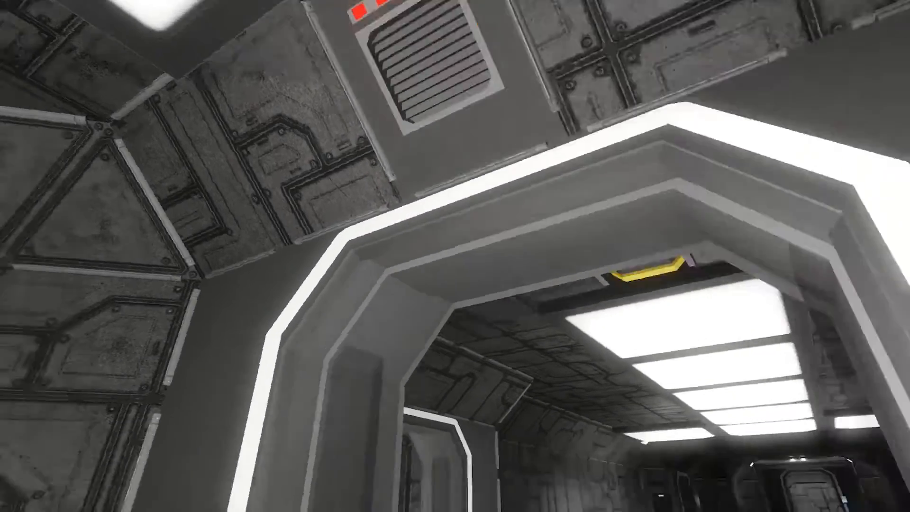
key("K")
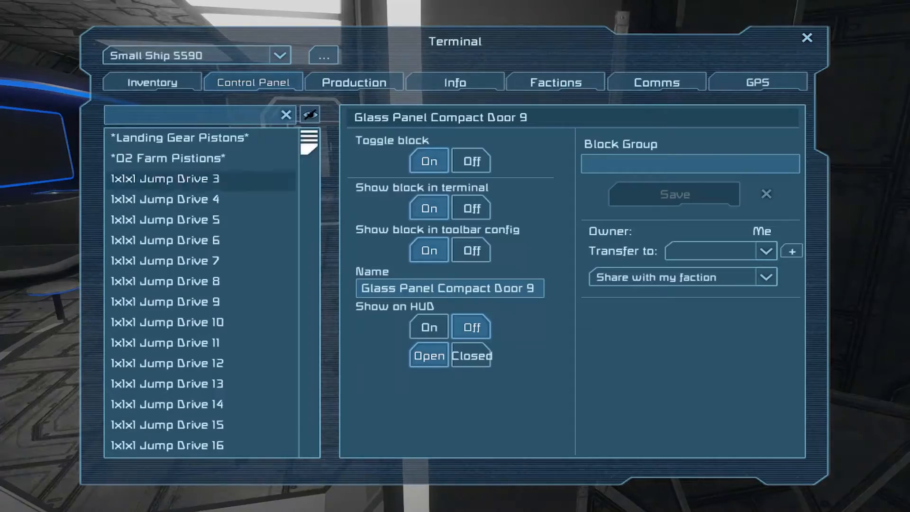
type("vent")
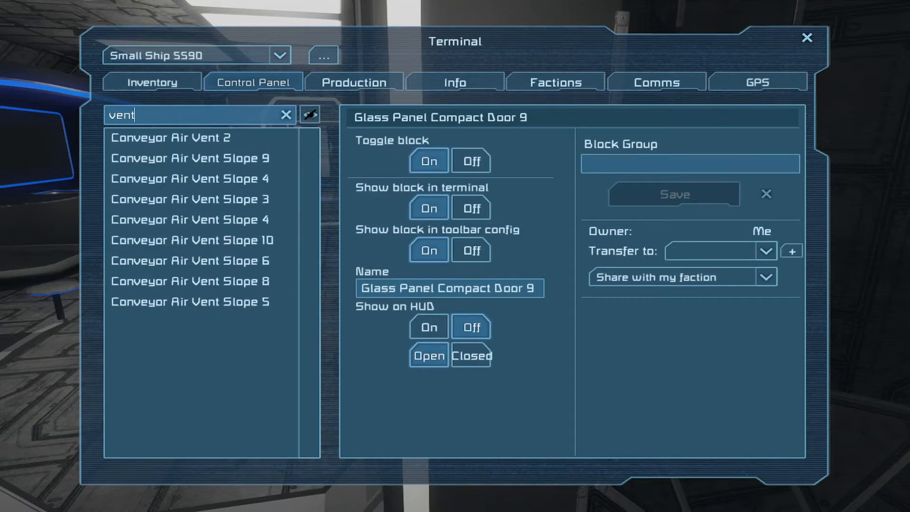
left_click(170, 137)
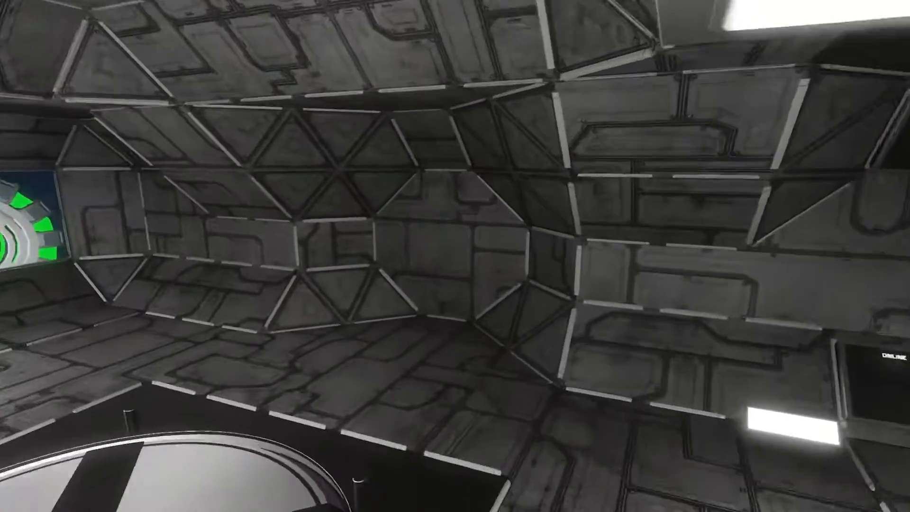
- Search the catalogue for 'tra' and put a transparent display on toolbar slot 7
key("g")
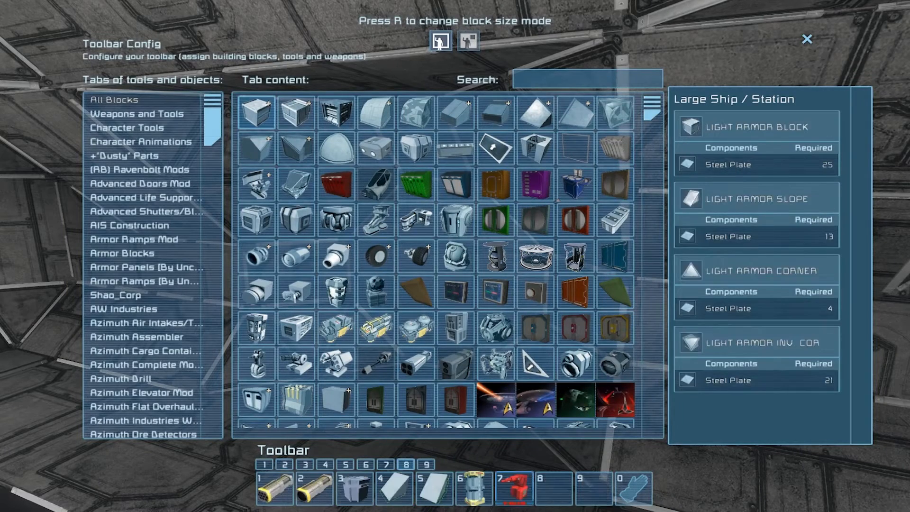
mouse_move(574, 290)
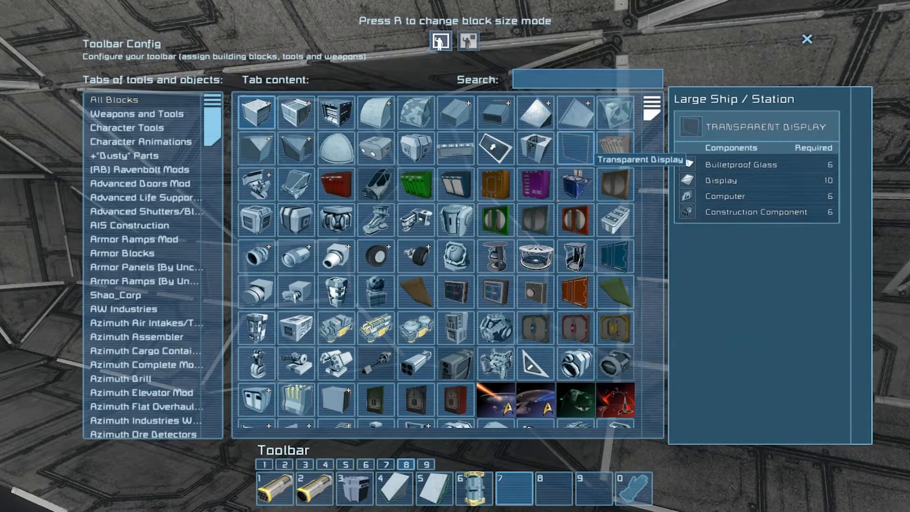
type("trans")
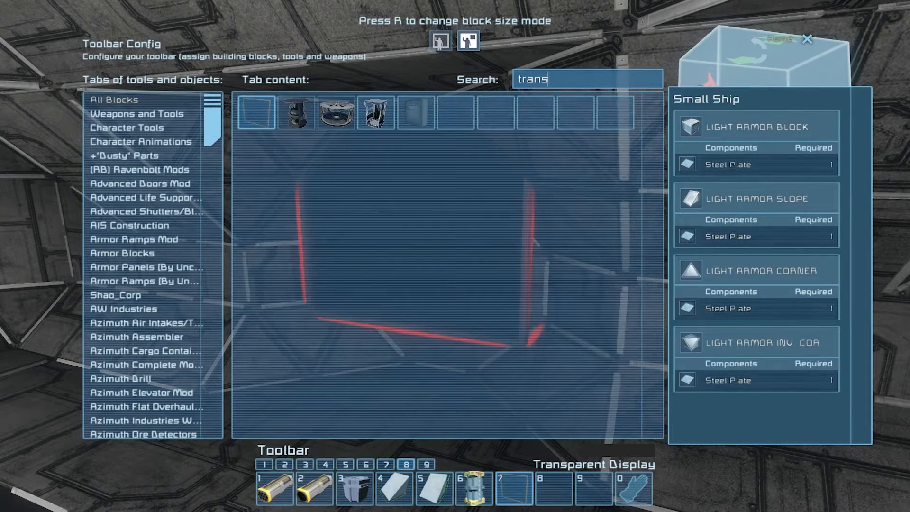
mouse_move(374, 110)
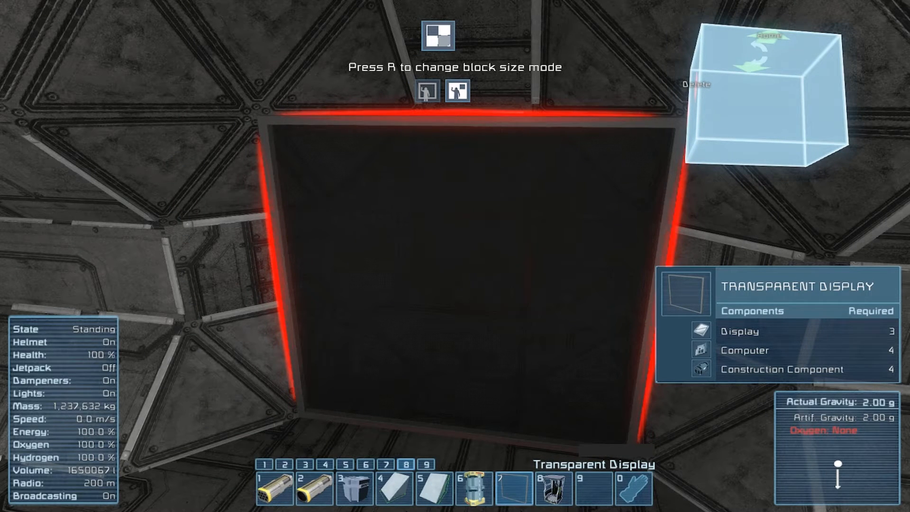
key("g")
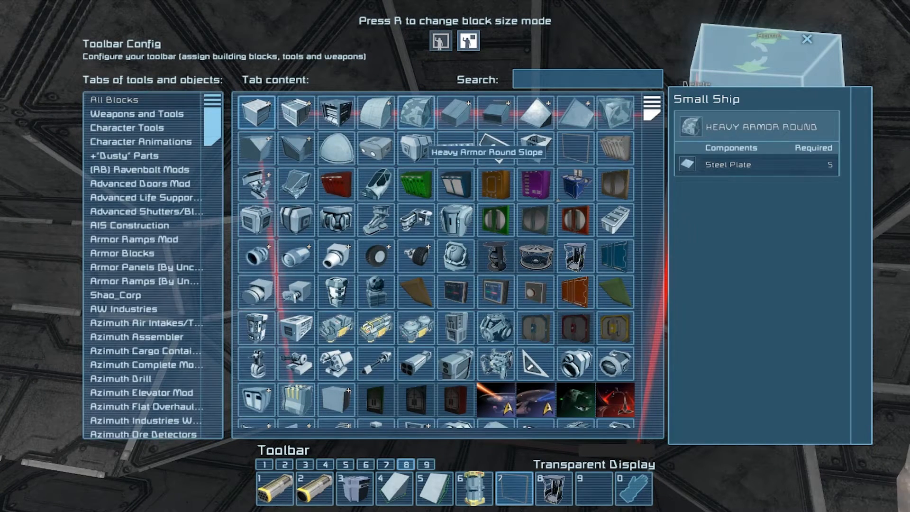
- Search 'lcd' in the block catalogue, then close it with the LCD Panel equipped
type("lcd")
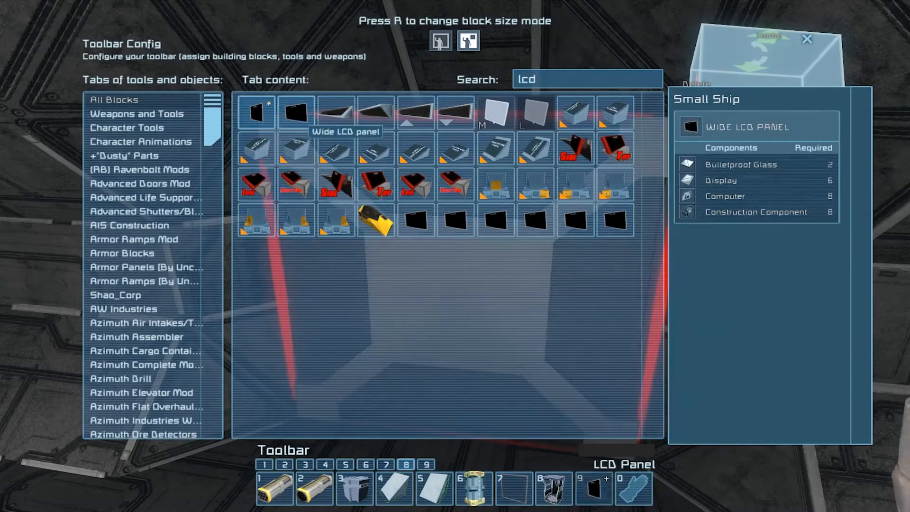
key("Escape")
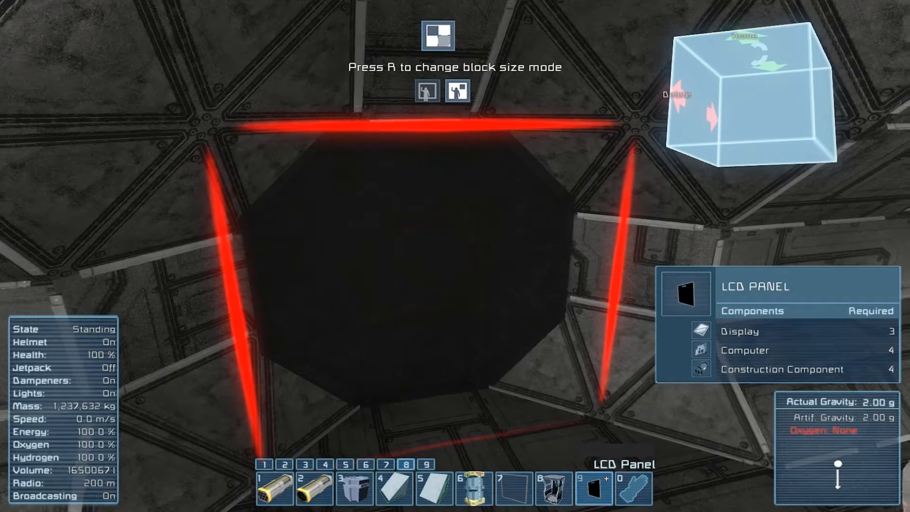
- Search 'lcd' and equip the Lower Left Side LCD Panel from toolbar slot 6
key("g")
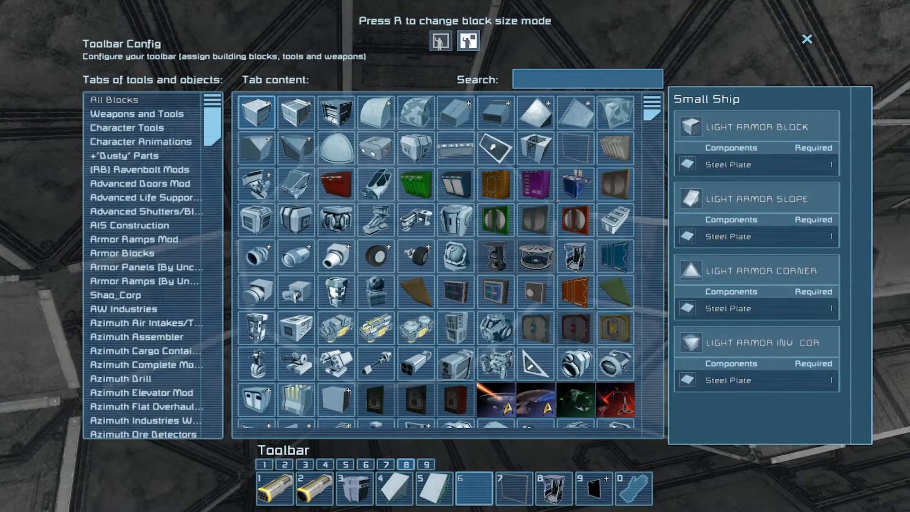
type("lcd")
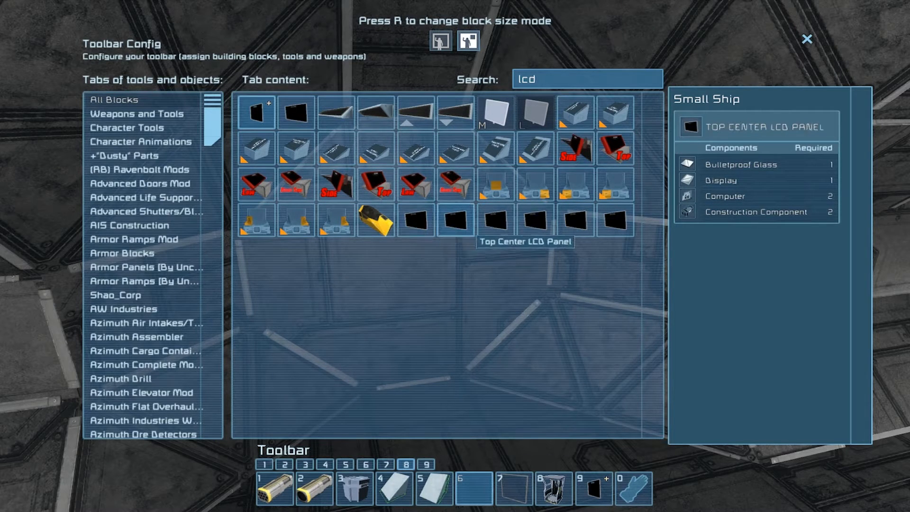
mouse_move(535, 148)
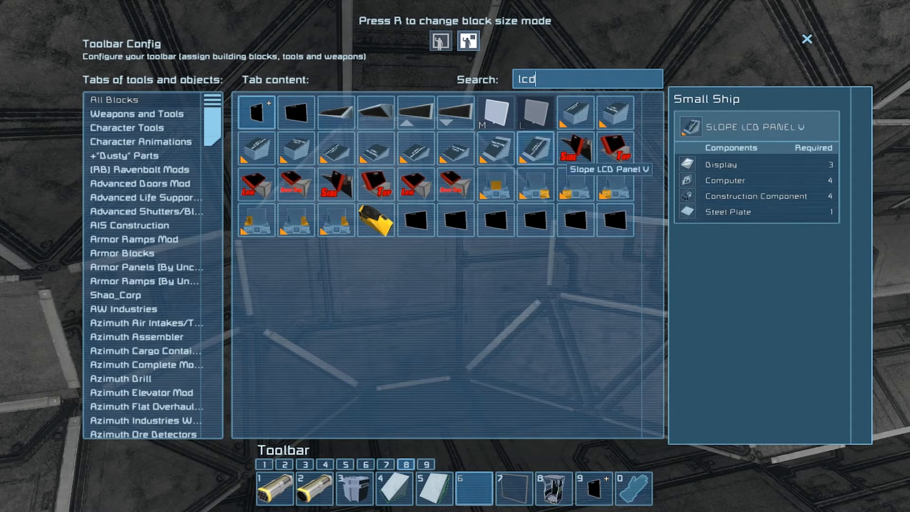
mouse_move(612, 223)
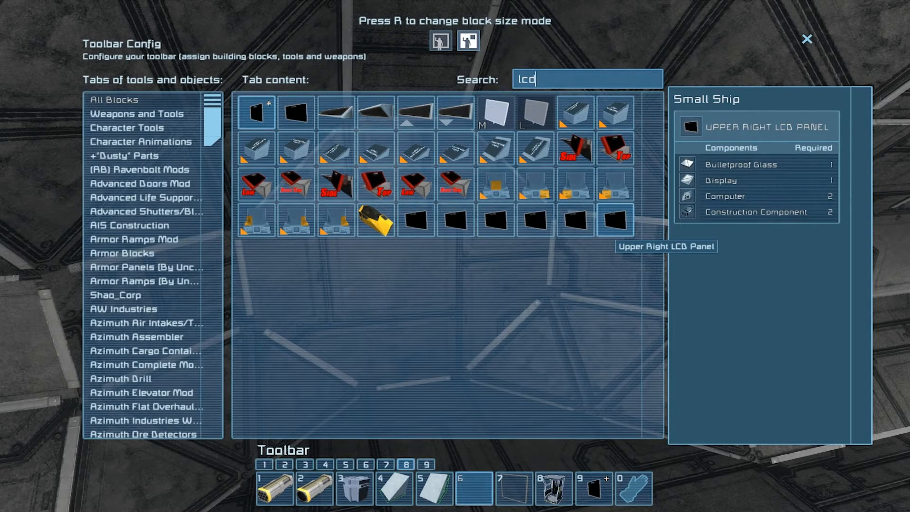
mouse_move(614, 147)
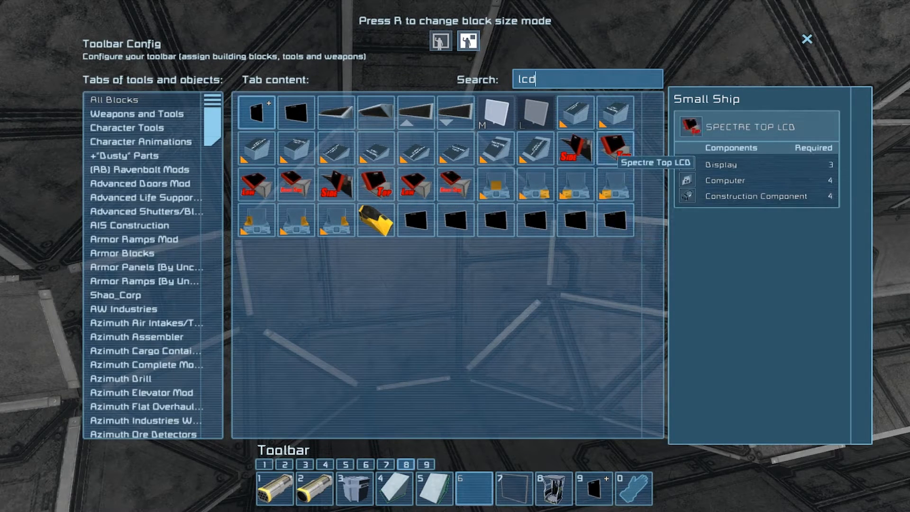
mouse_move(456, 220)
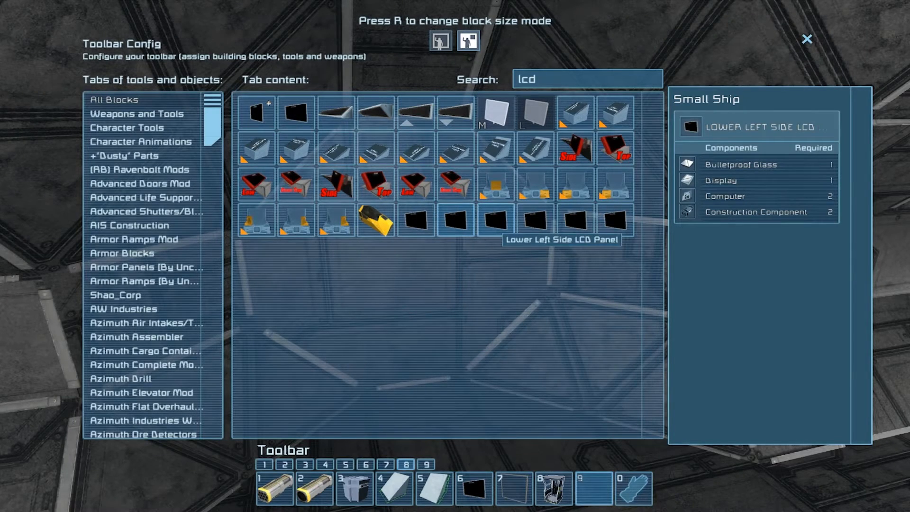
left_click(805, 38)
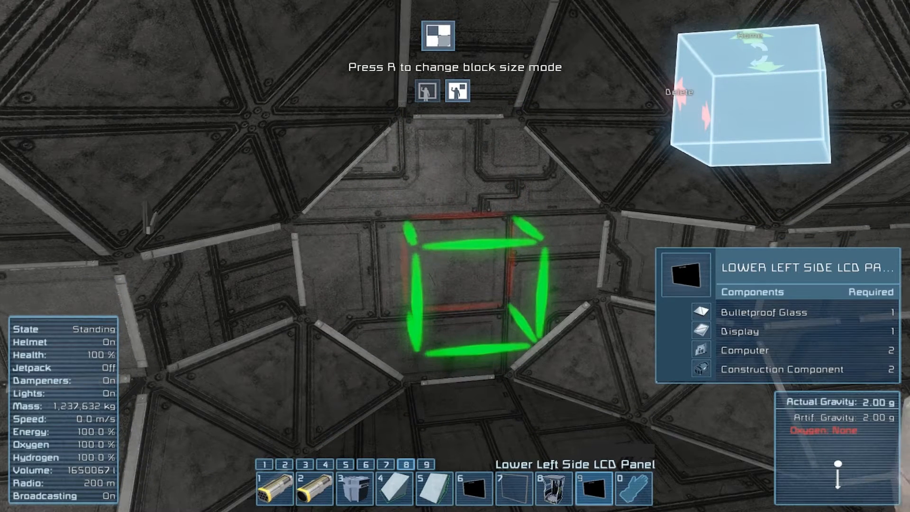
- Search the catalogue for 'panel', then 'lcd' and 'te', putting the Text Panel in slot 6
key("g")
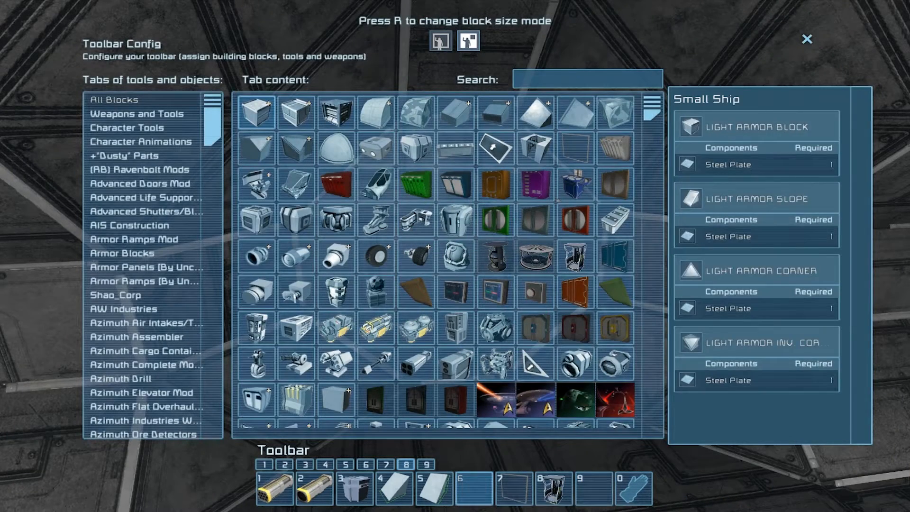
type("s")
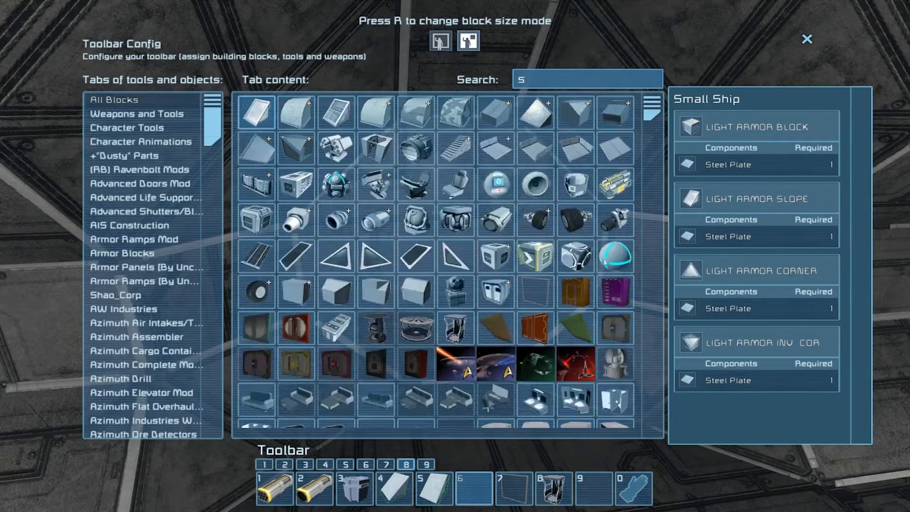
type("c")
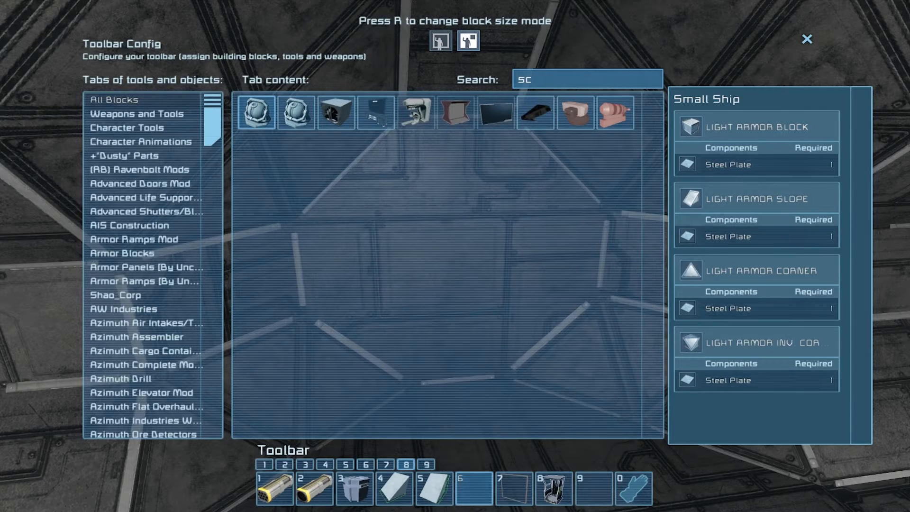
type("a")
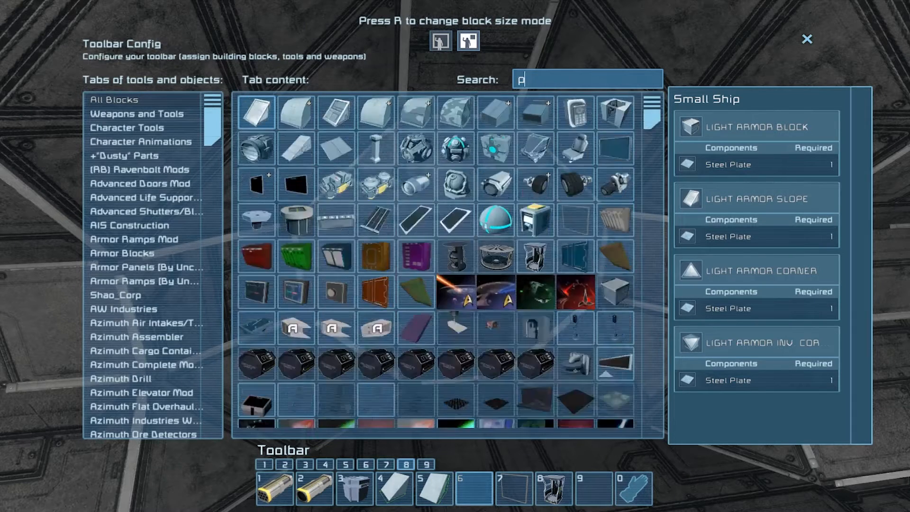
type("anel")
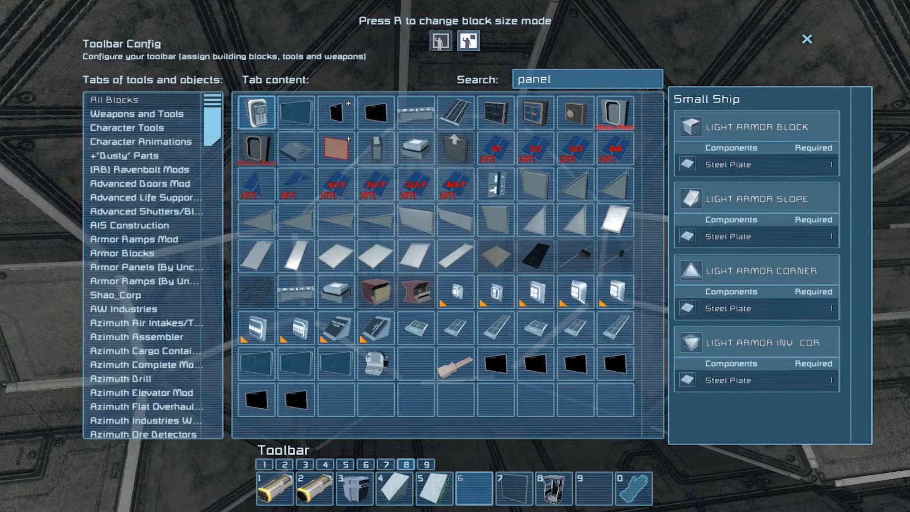
key("Backspace")
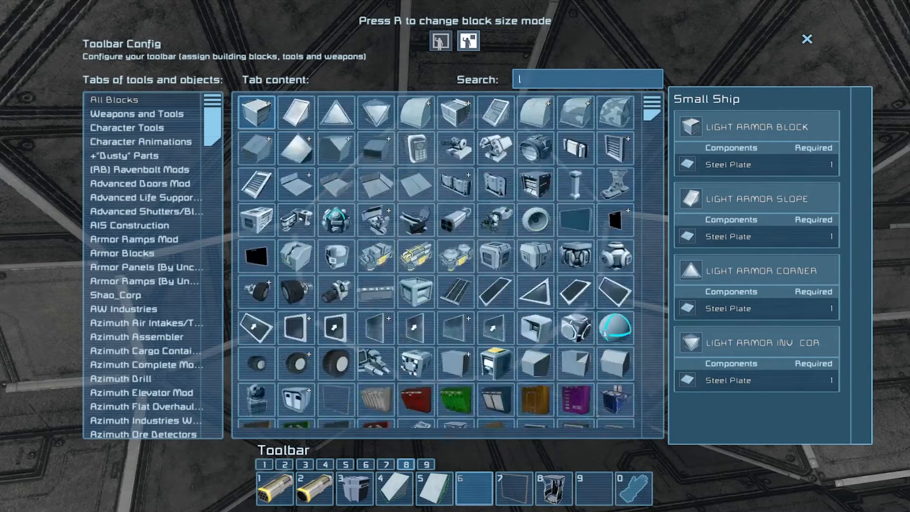
type("lcd")
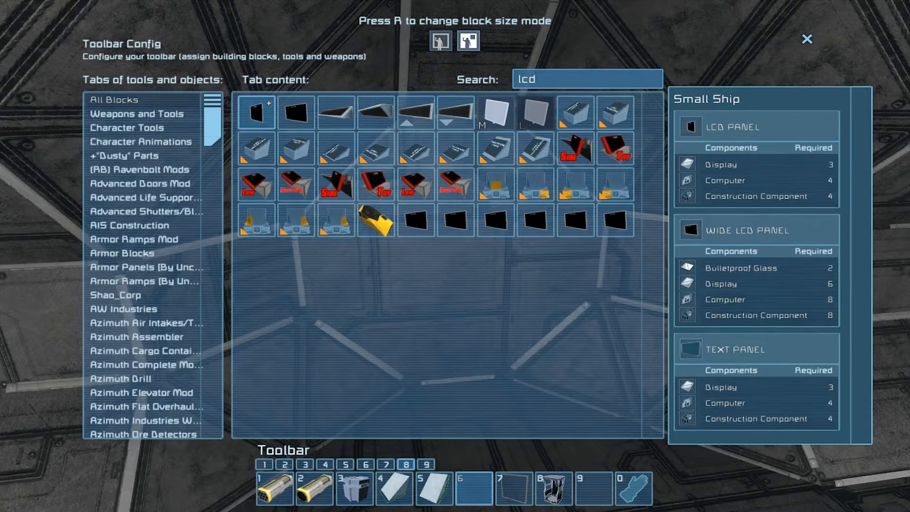
mouse_move(574, 184)
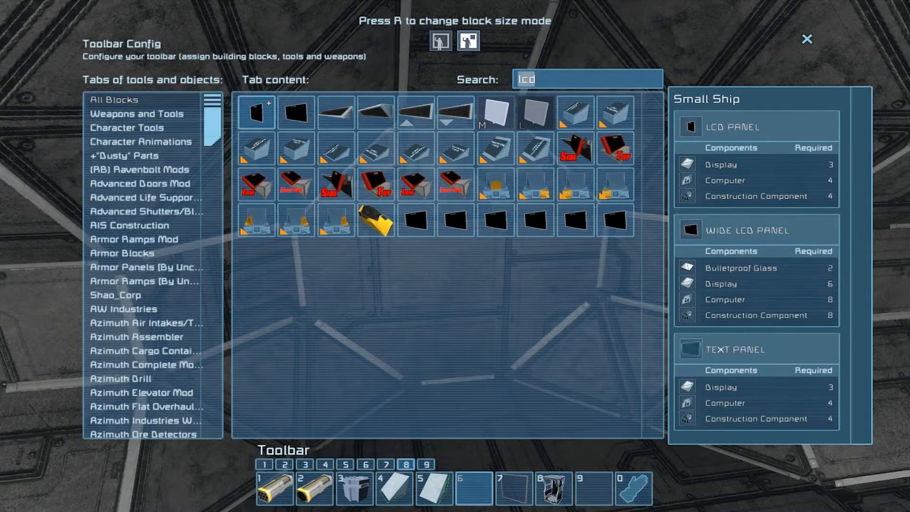
type("te")
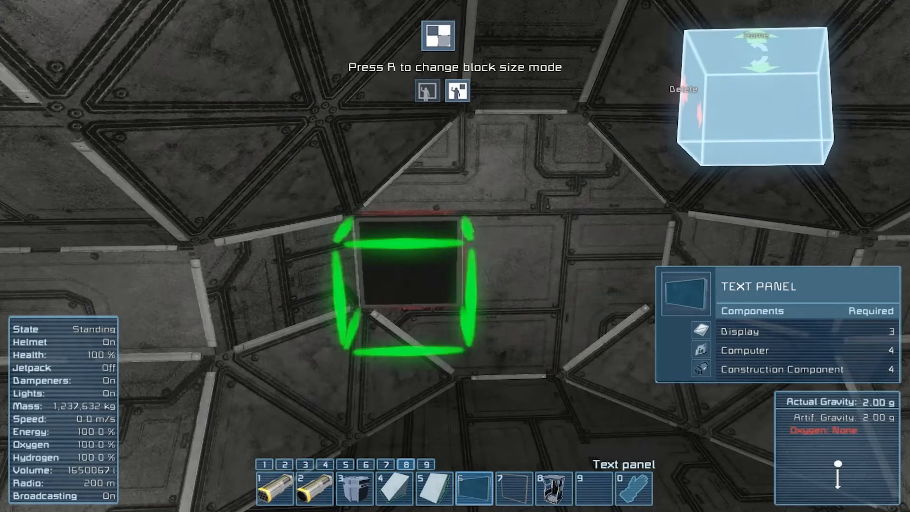
- Try the Clear LCD Medium from an 'lc' search, then empty toolbar slots 6 and 9
key("g")
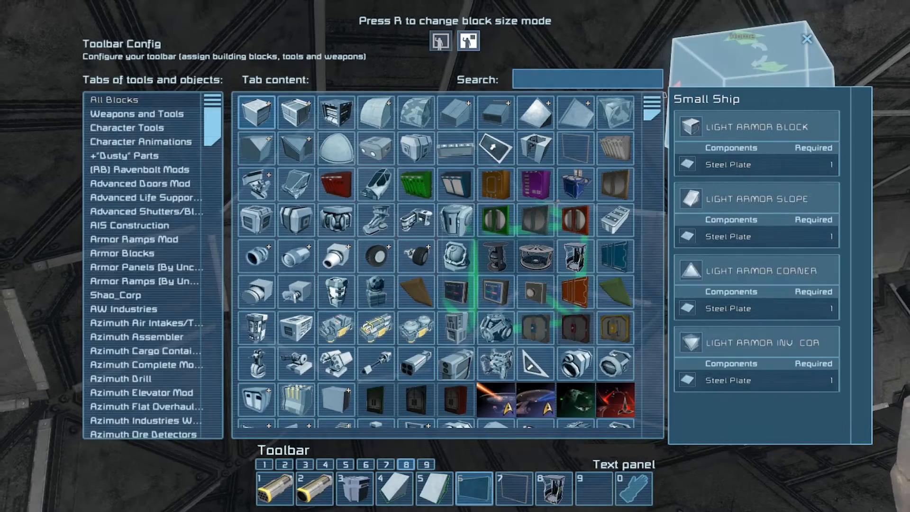
type("lc")
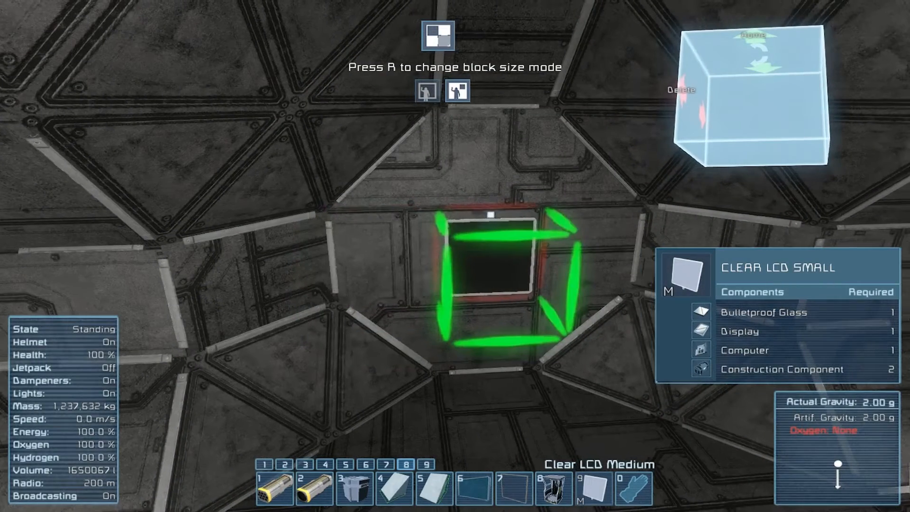
key("g")
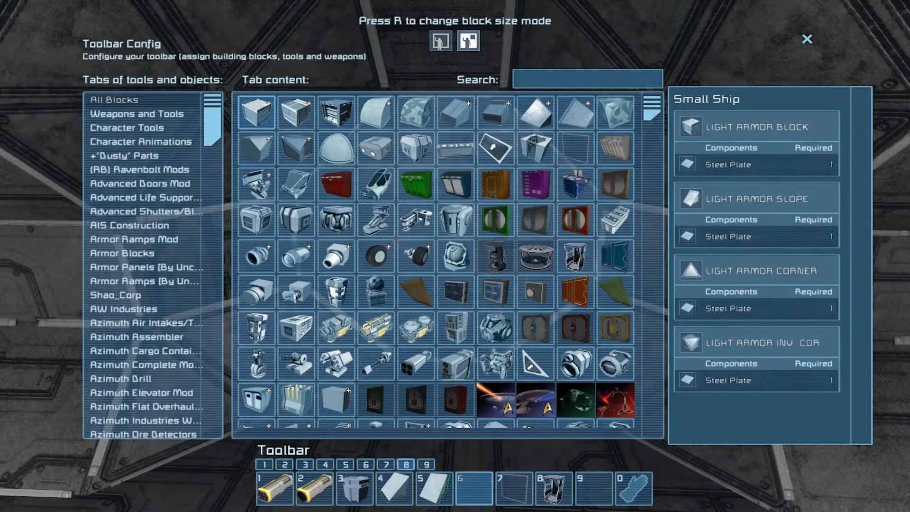
left_click(587, 79)
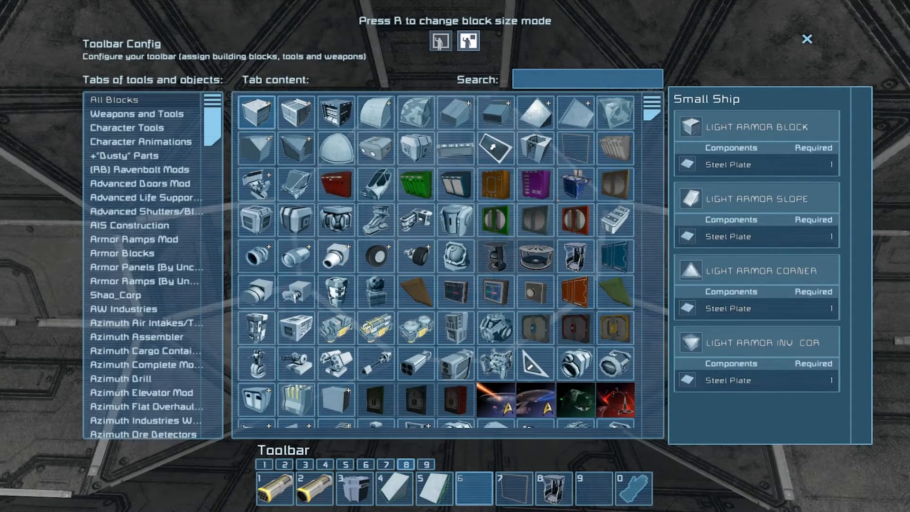
left_click(806, 39)
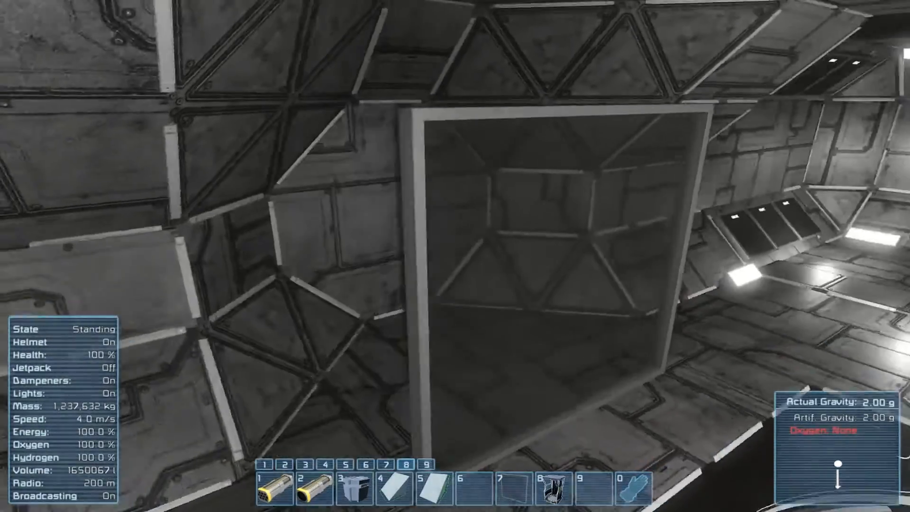
mouse_move(455, 256)
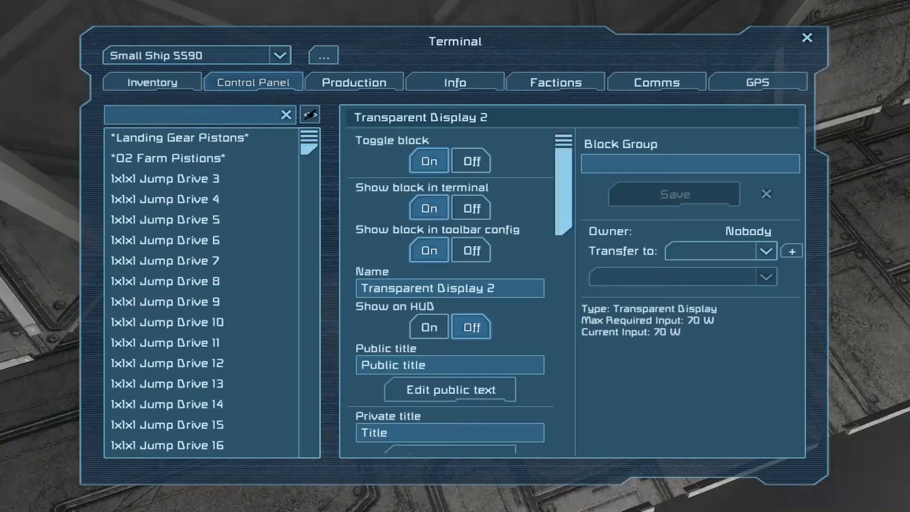
key("Escape")
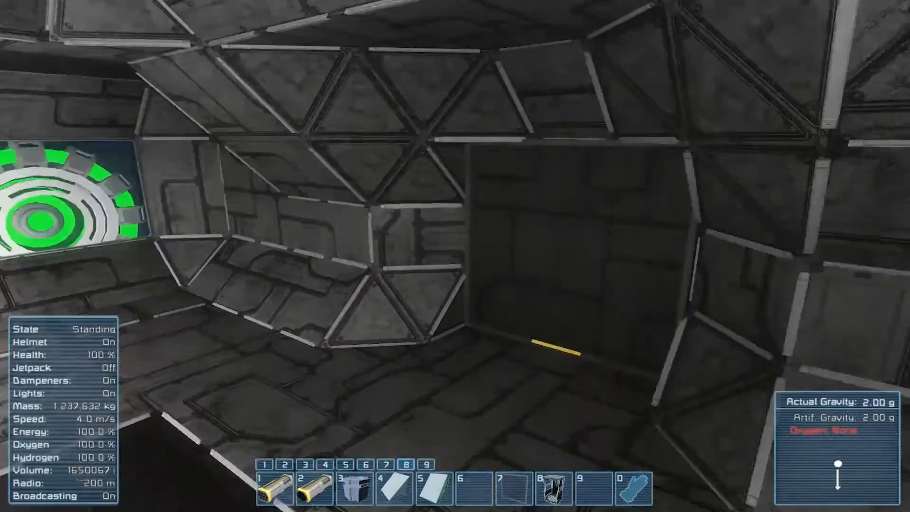
- Reopen the block catalogue and search for 'lc' blocks
key("g")
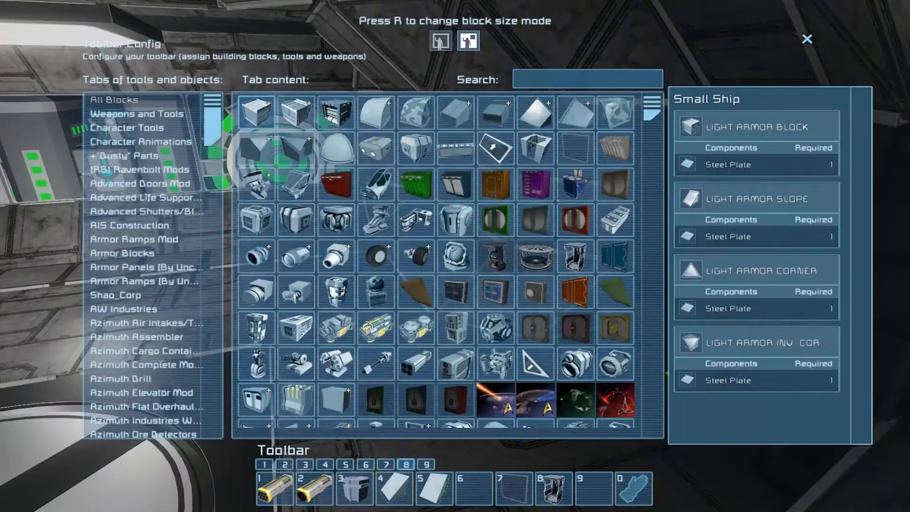
type("lc")
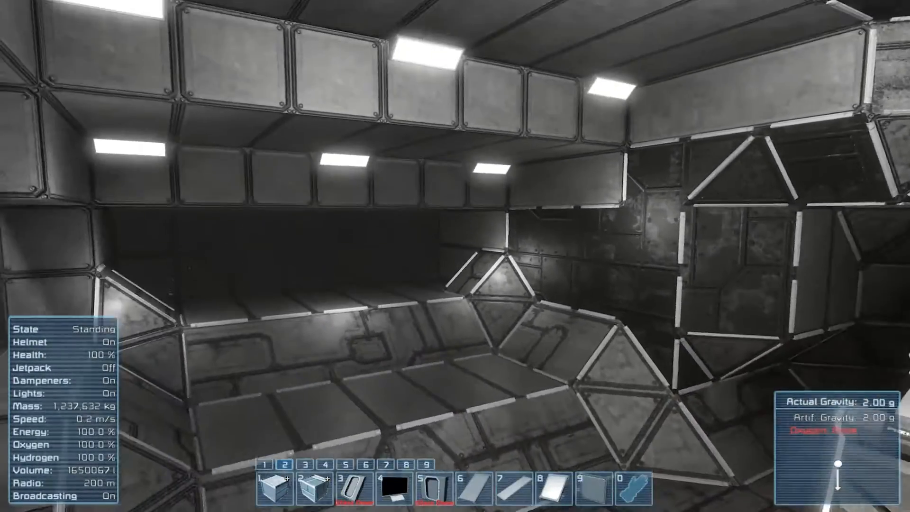
mouse_move(455, 255)
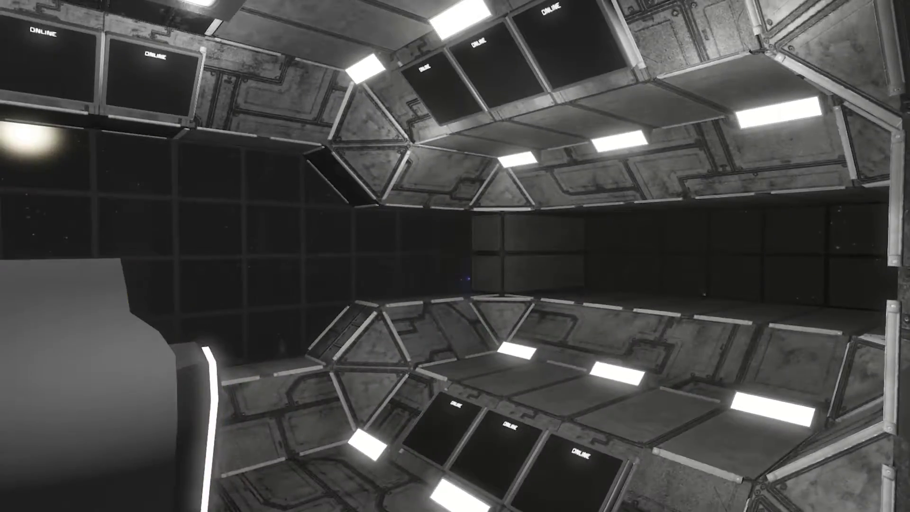
mouse_move(454, 256)
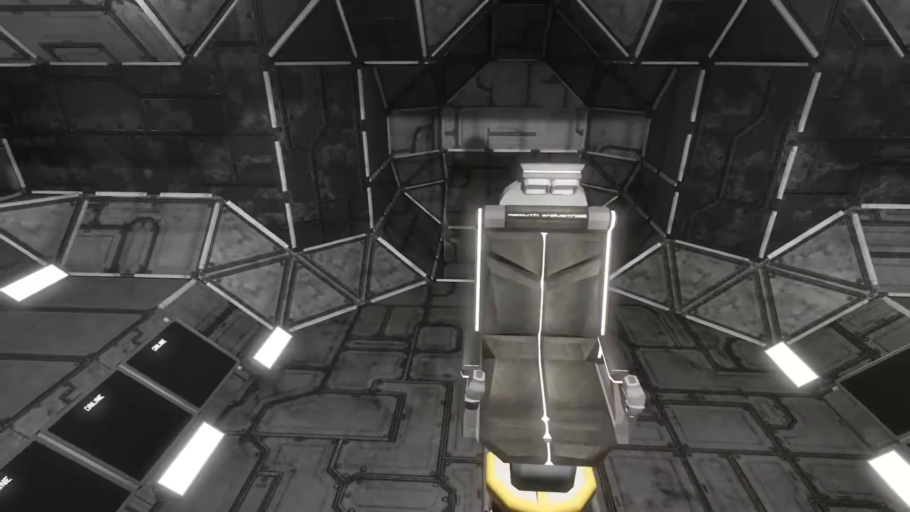
mouse_move(454, 256)
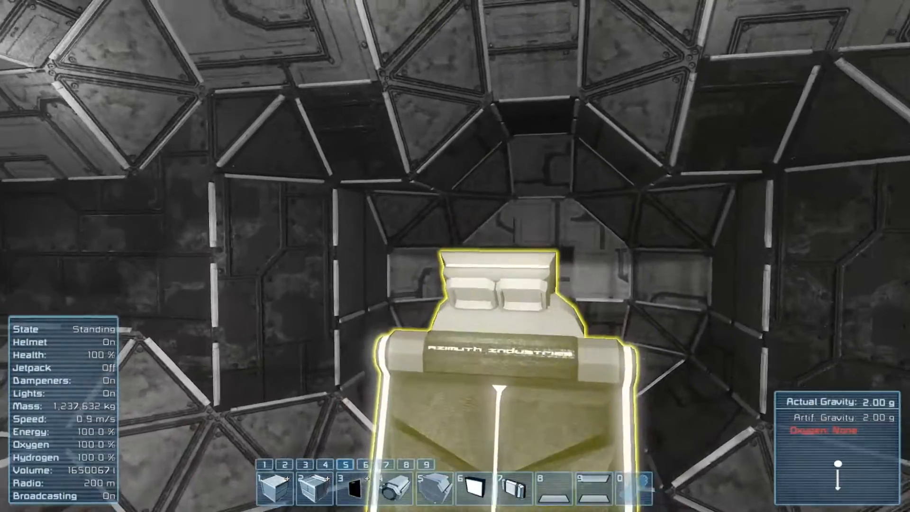
mouse_move(455, 255)
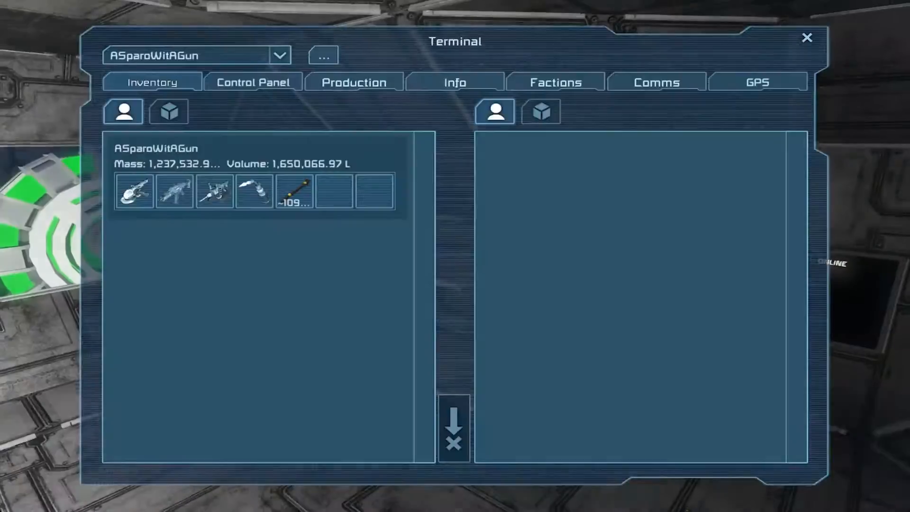
- Close the Terminal window with the X in its top-right corner
left_click(805, 38)
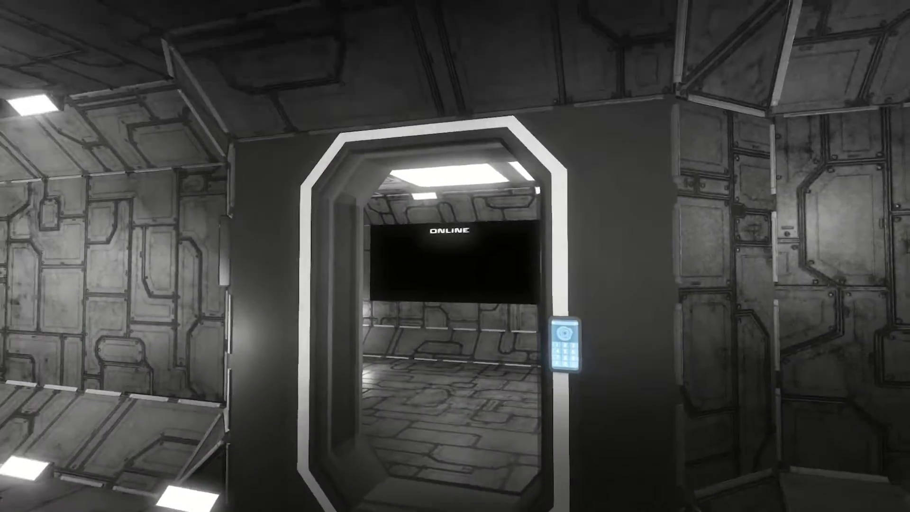
mouse_move(455, 256)
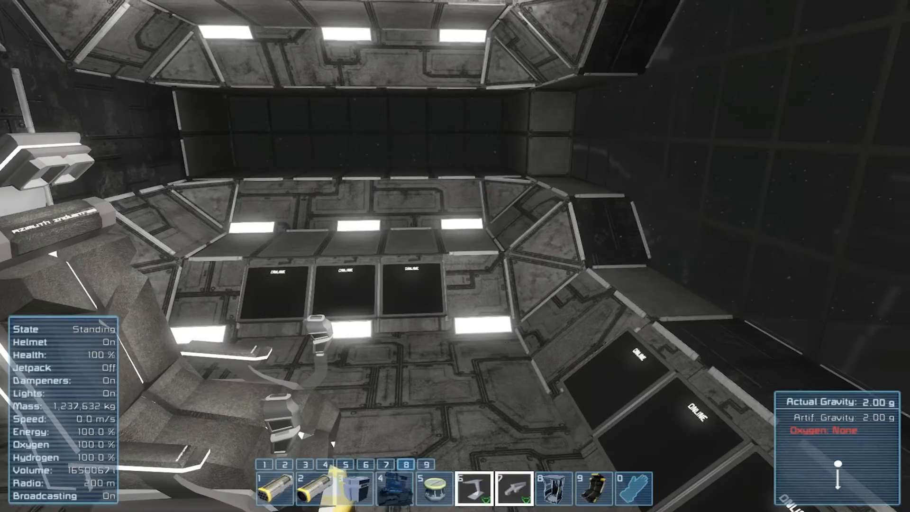
mouse_move(454, 255)
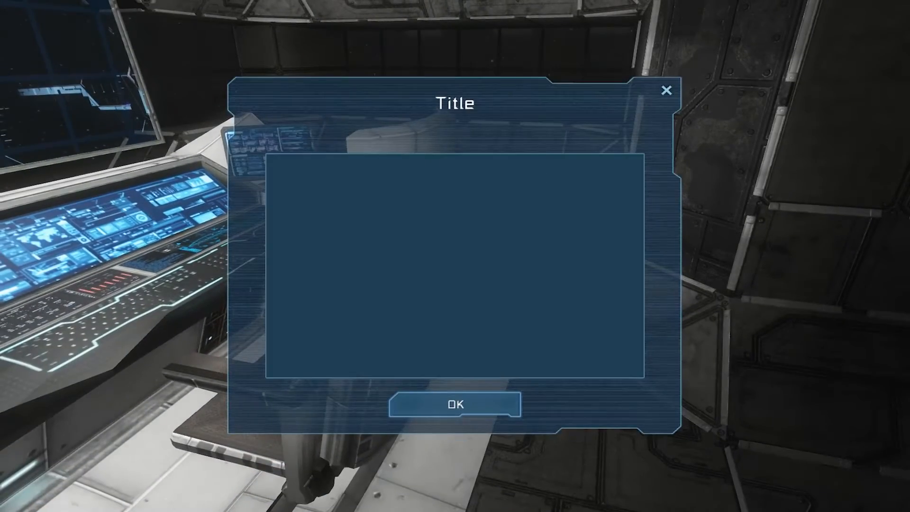
left_click(455, 403)
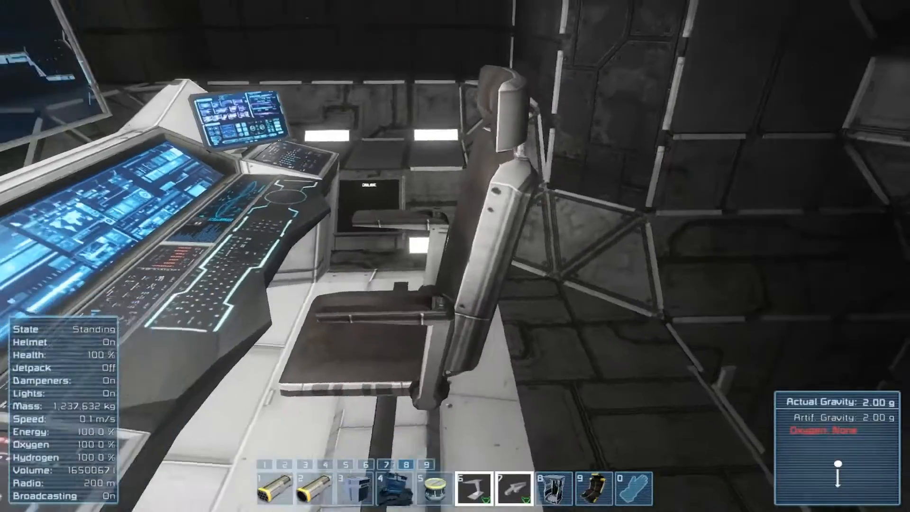